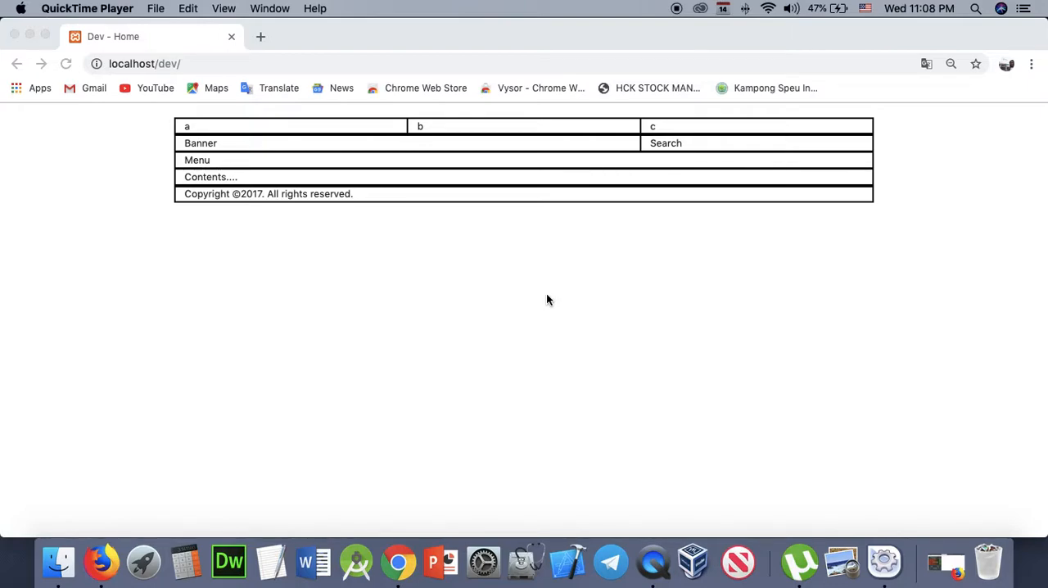
mouse_move(447, 221)
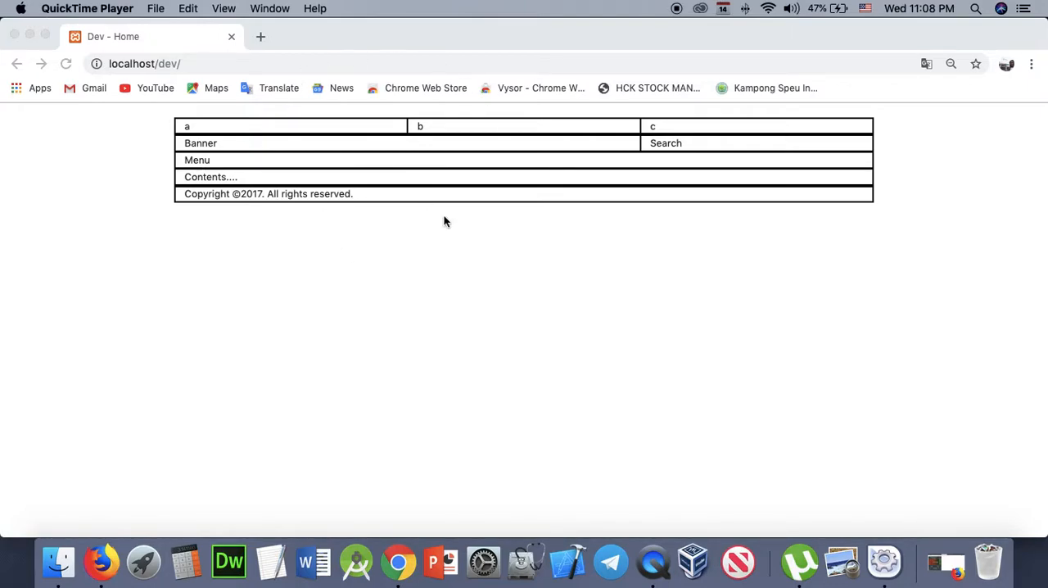
mouse_move(966, 184)
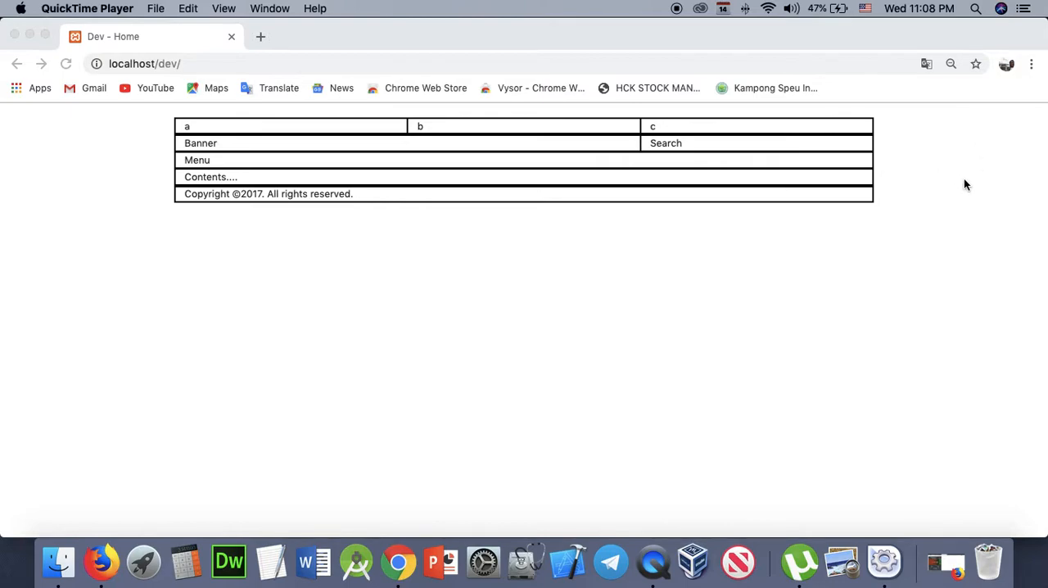
mouse_move(958, 191)
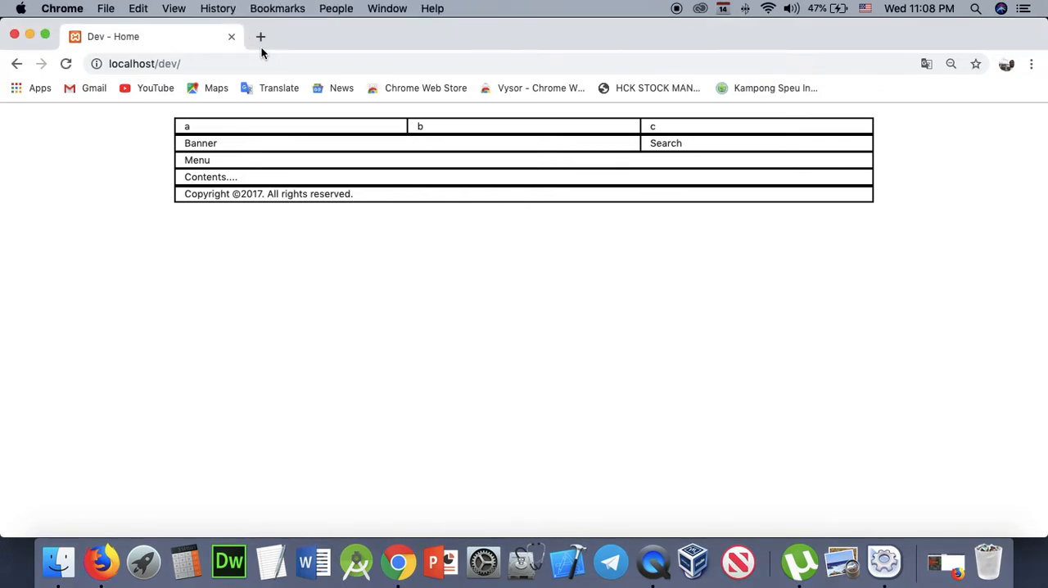
Step: Open a second Chrome tab for the Kampong Speu Institute of Technology site (ksit.edu.kh)
left_click(260, 36)
type("ksit.edu.kh")
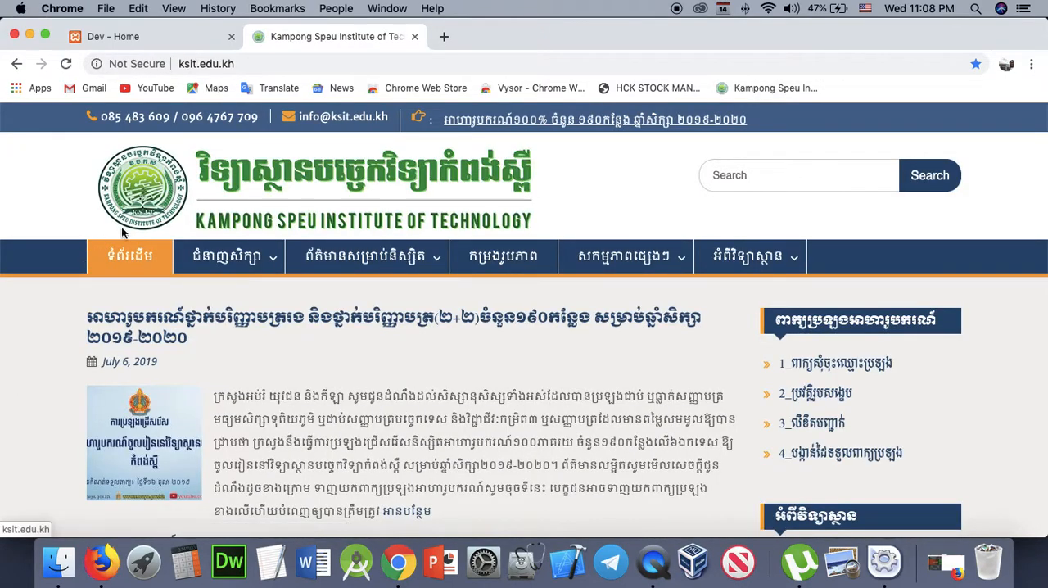
mouse_move(491, 202)
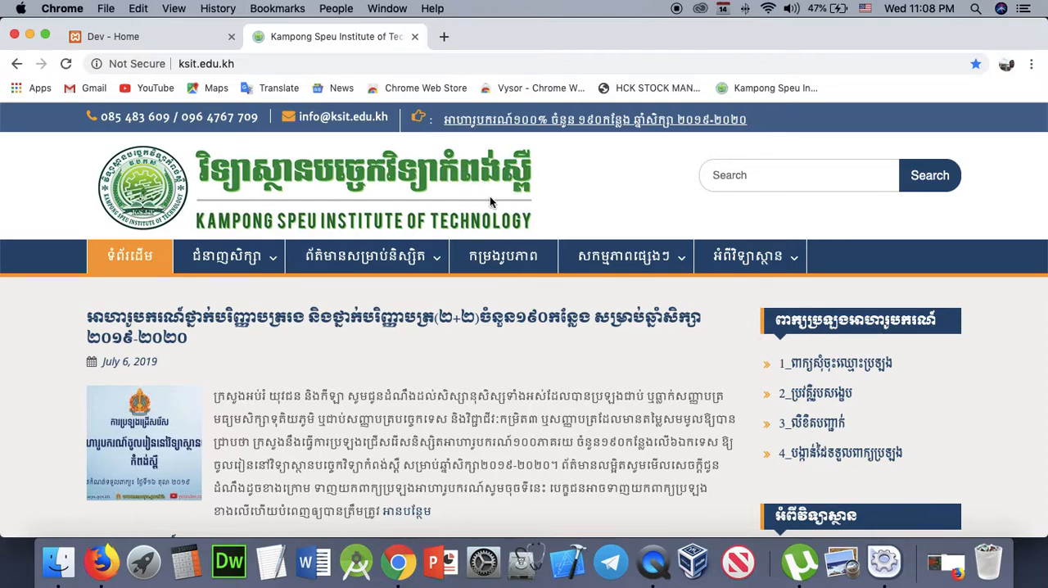
mouse_move(554, 189)
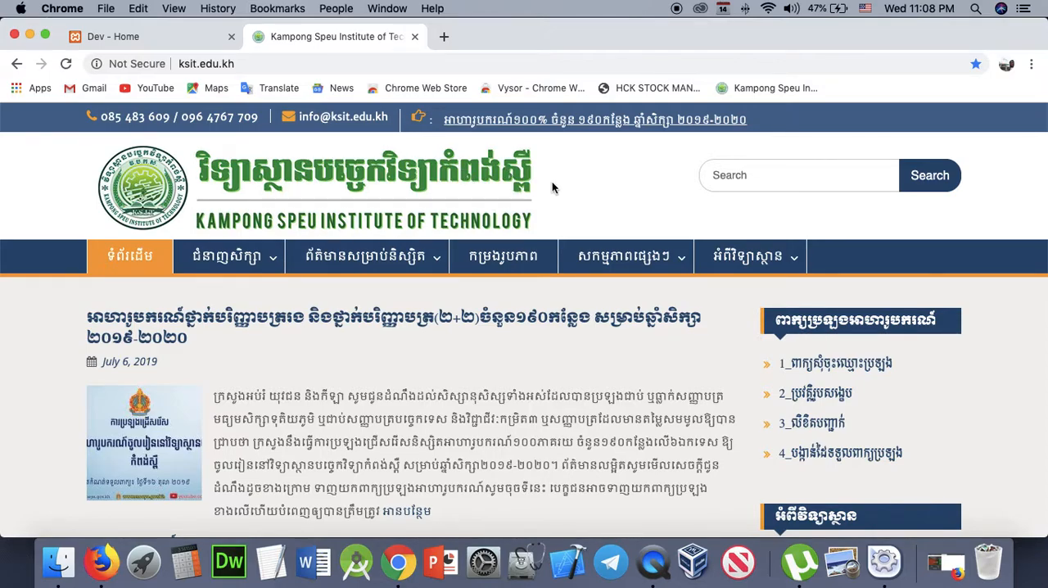
mouse_move(356, 204)
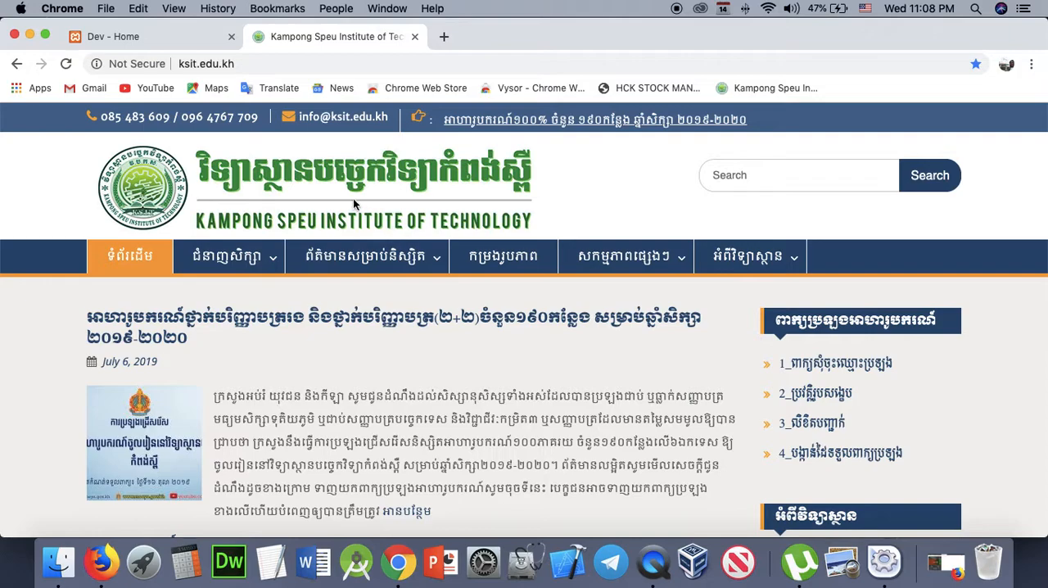
mouse_move(603, 194)
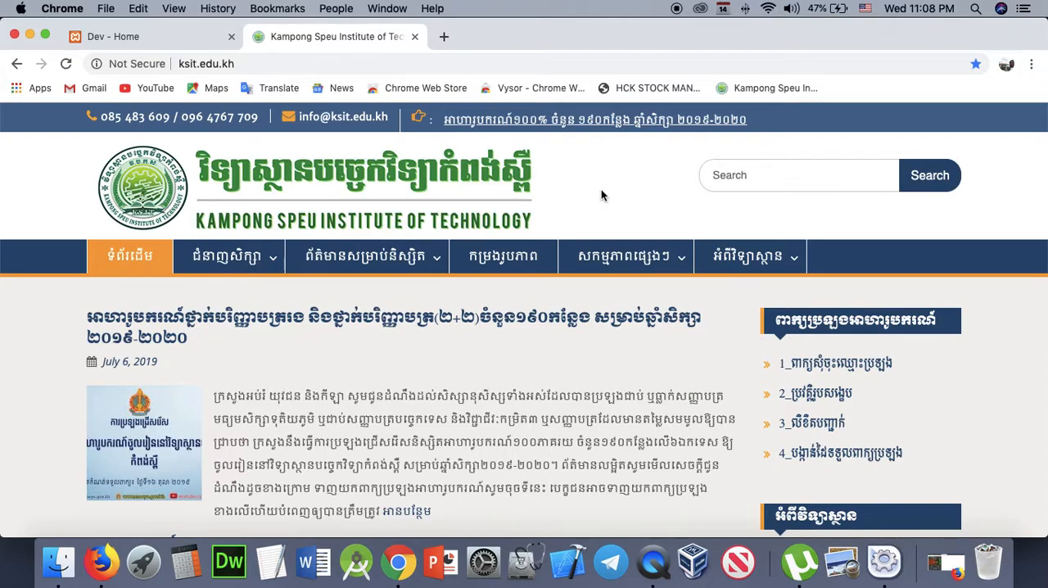
mouse_move(263, 159)
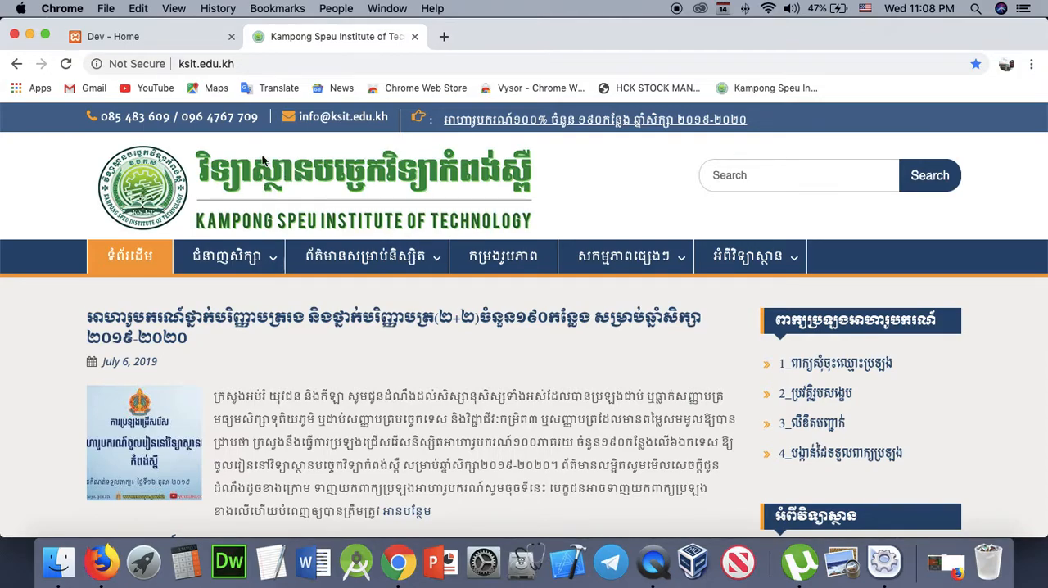
mouse_move(181, 42)
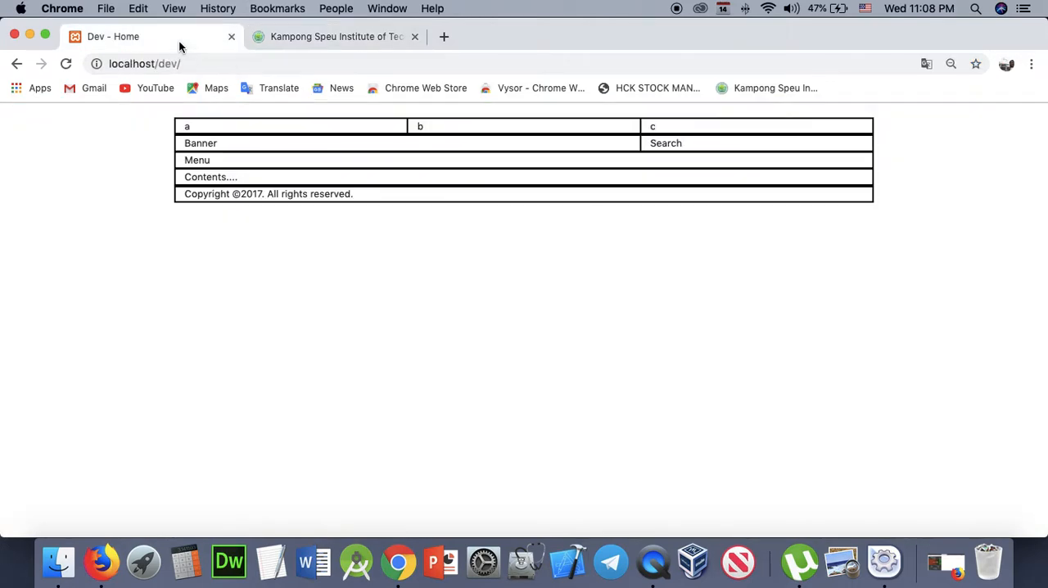
mouse_move(139, 401)
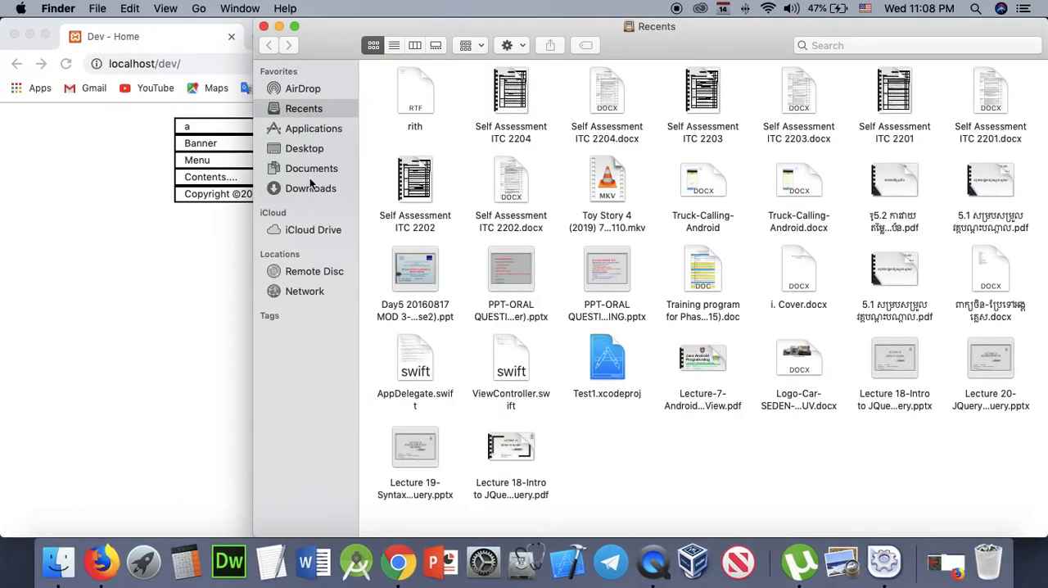
Step: Navigate Finder through Applications, XAMPP and htdocs into the dev project folder
left_click(313, 128)
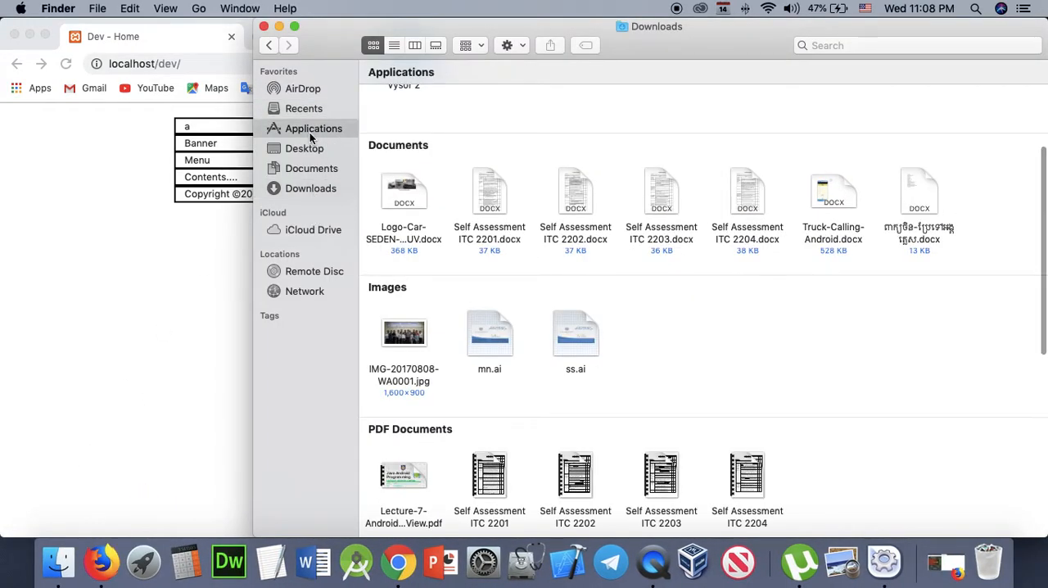
left_click(311, 129)
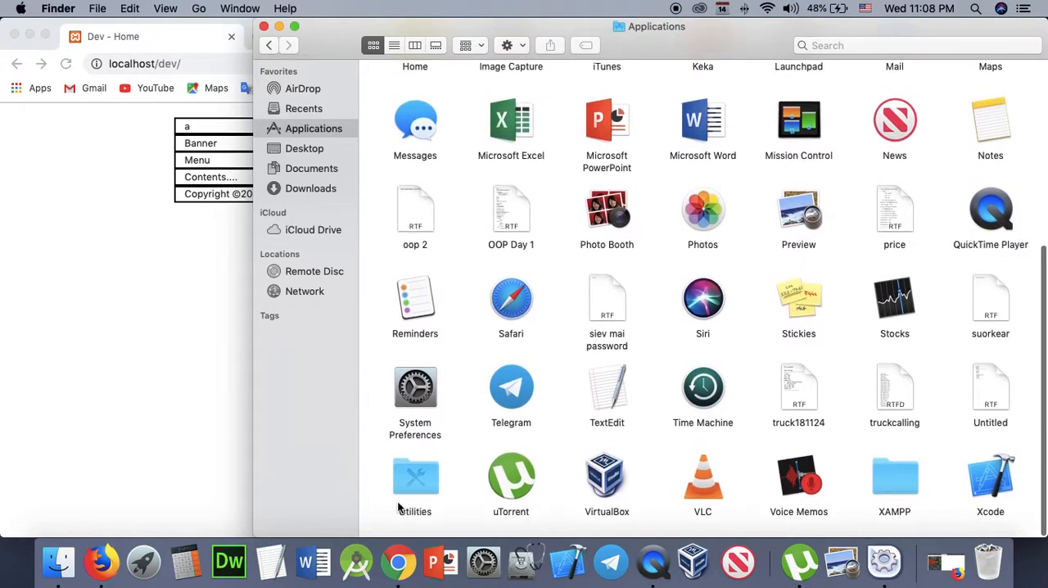
double_click(894, 473)
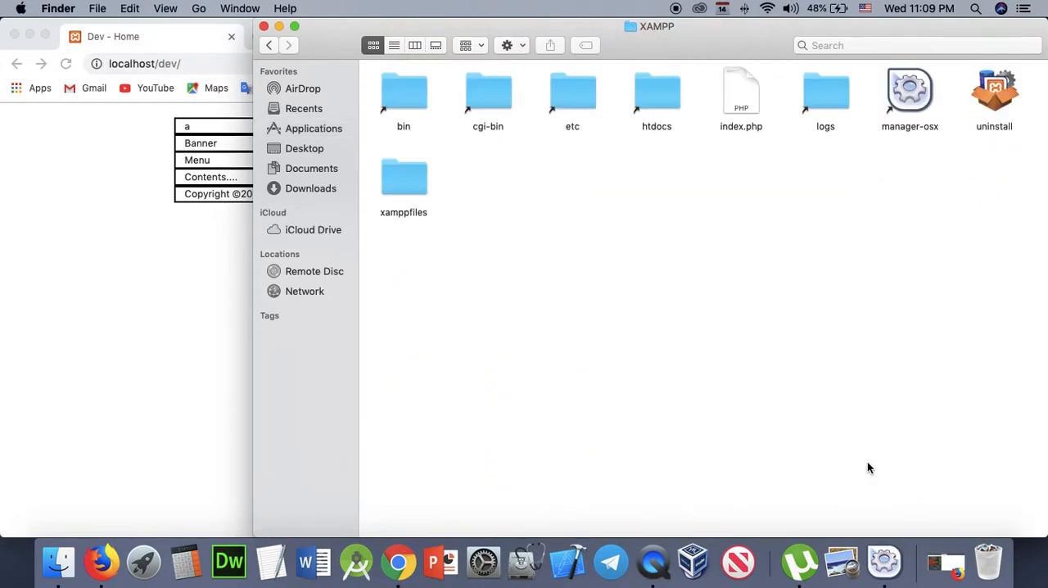
double_click(656, 92)
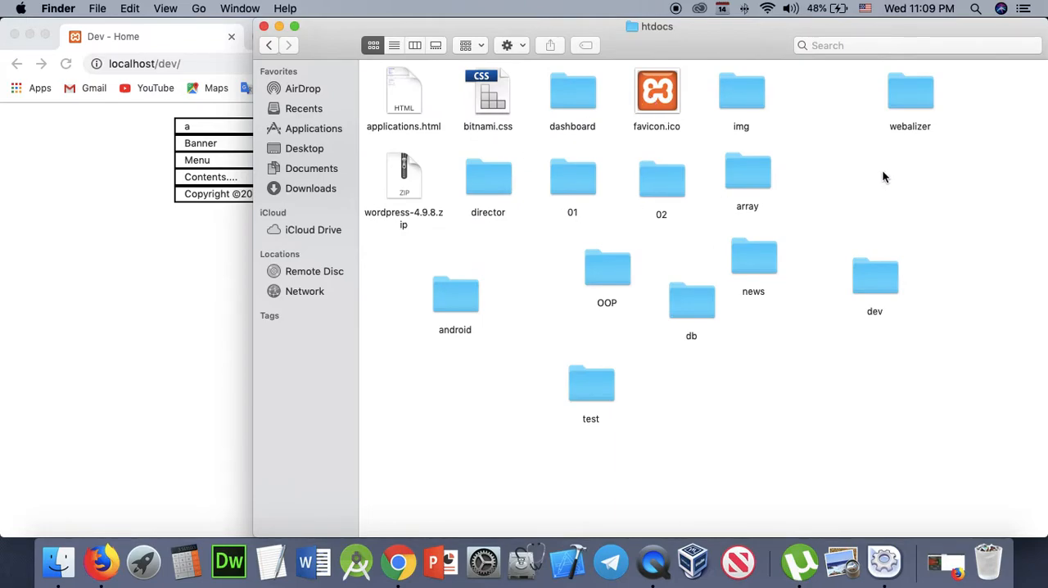
mouse_move(867, 284)
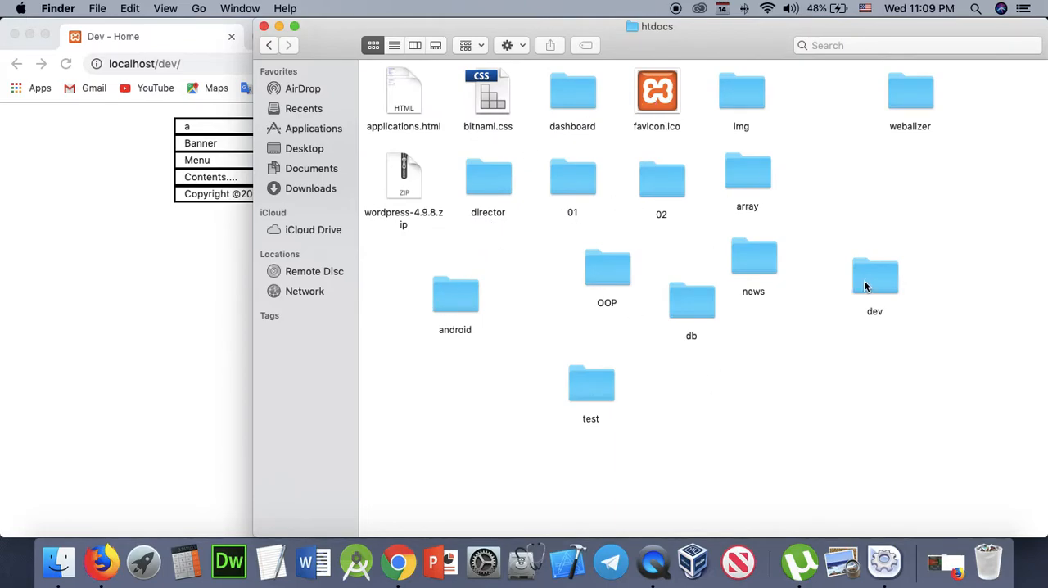
double_click(873, 271)
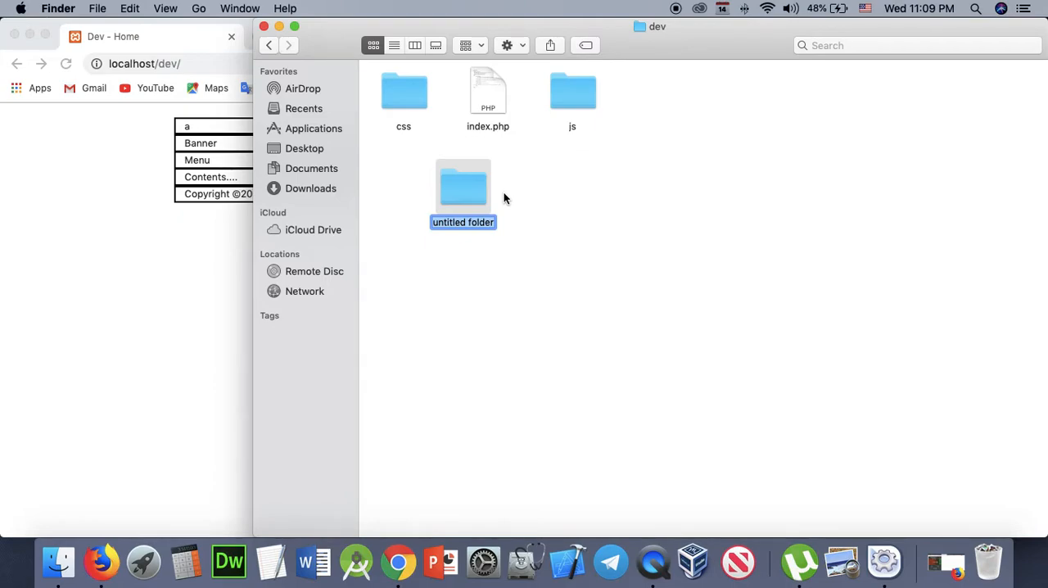
Step: Name the new folder in dev 'admin'
type("234")
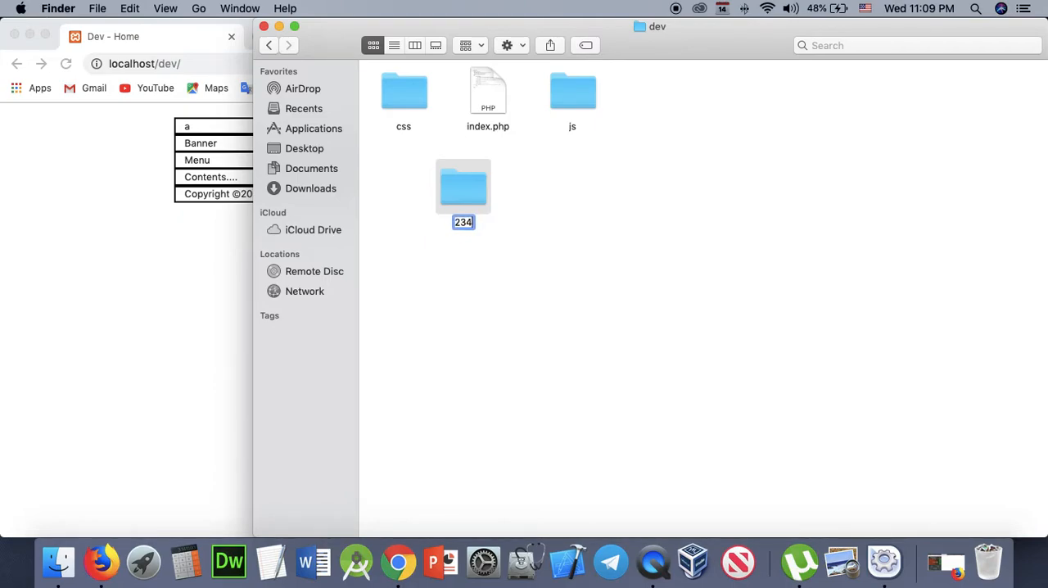
type("%$#@")
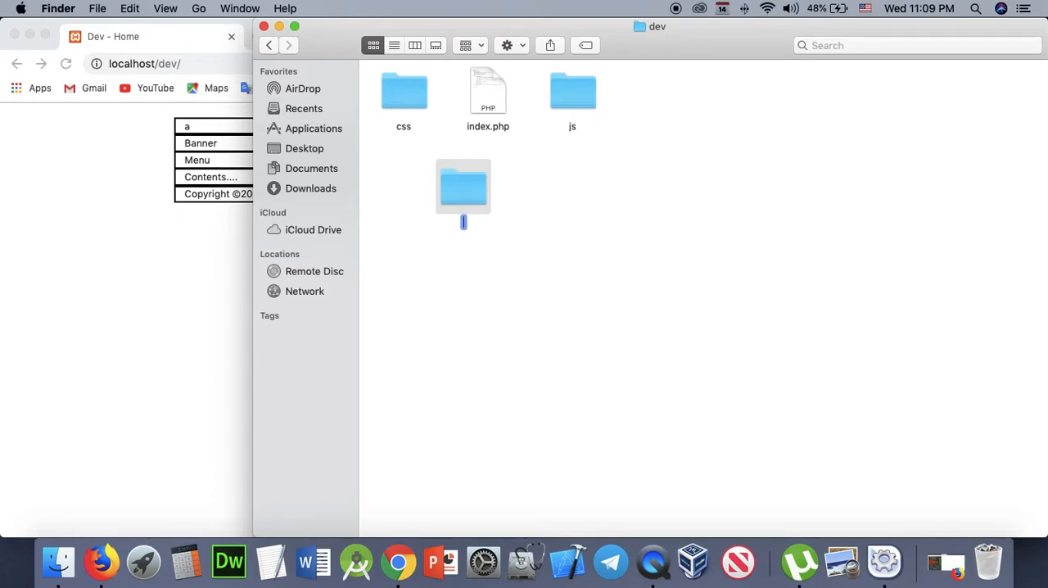
type("admin")
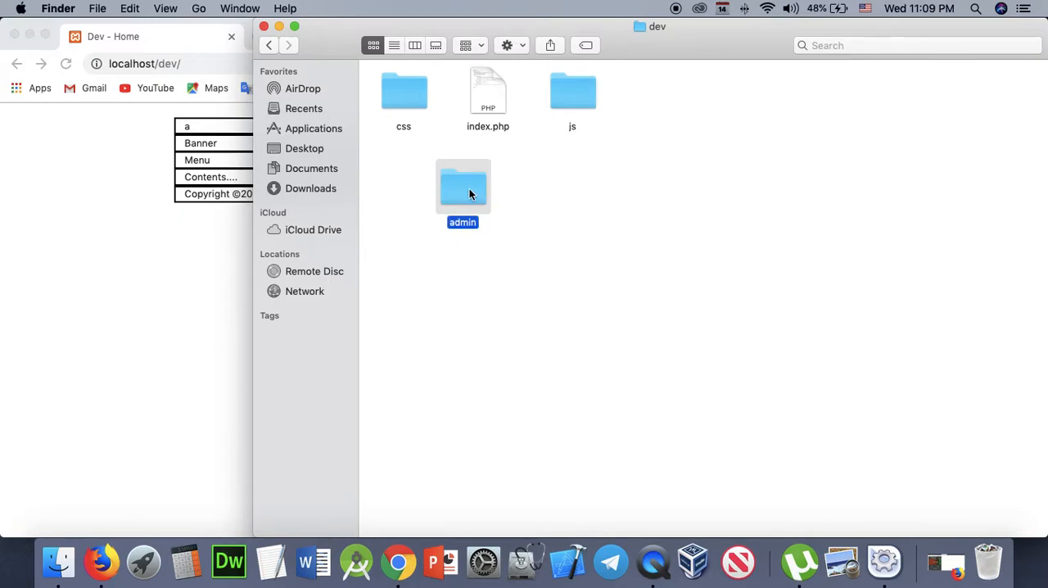
left_click(487, 90)
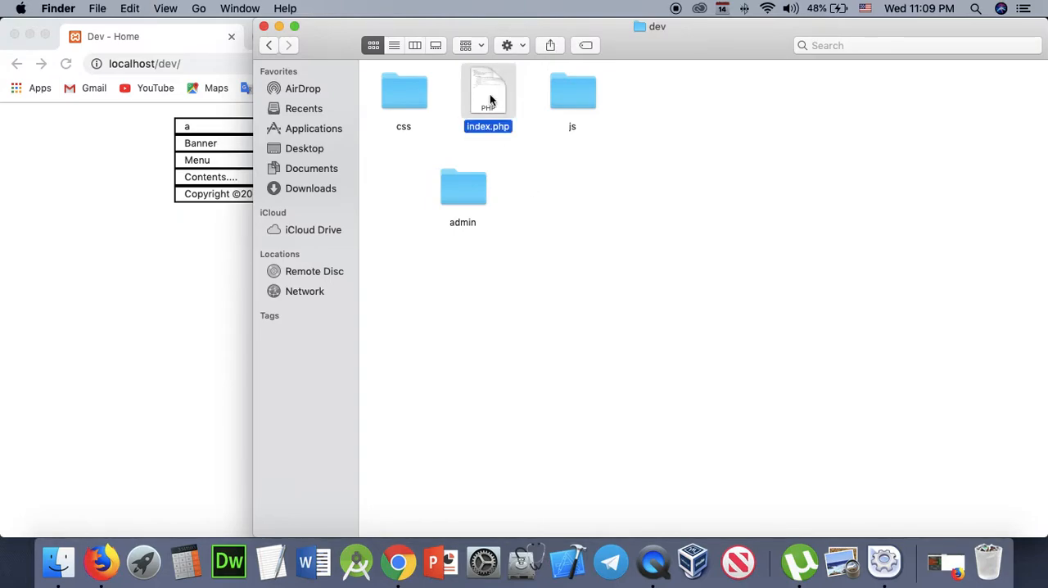
mouse_move(481, 113)
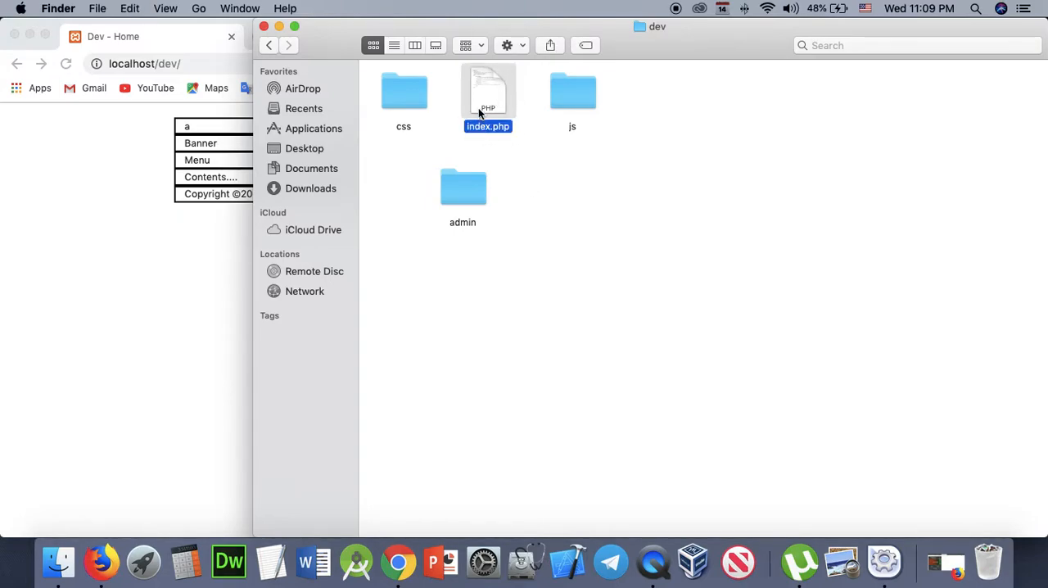
mouse_move(515, 92)
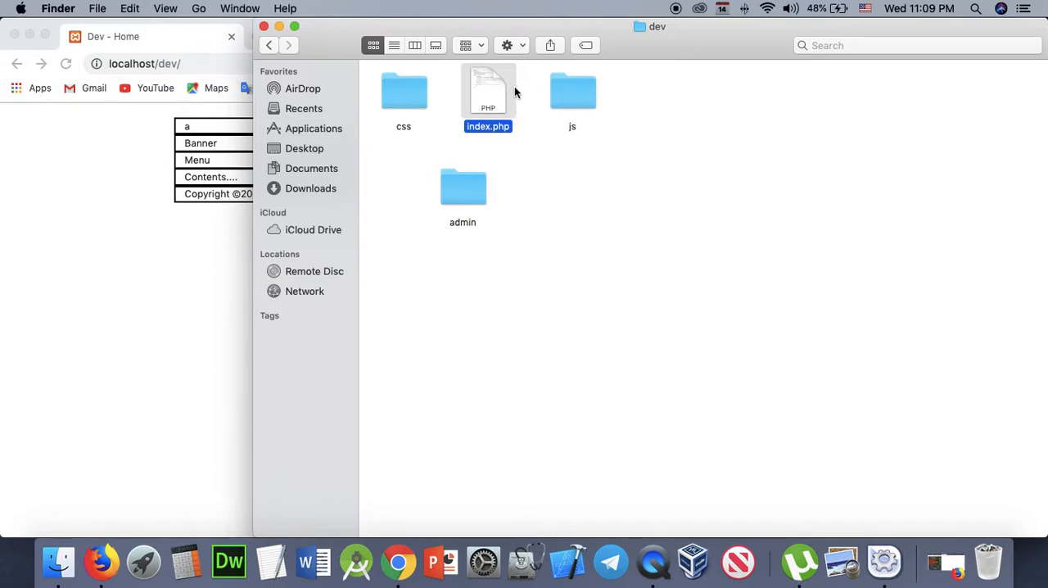
Step: Open the admin folder and rename its index.php copy to login.php
double_click(463, 187)
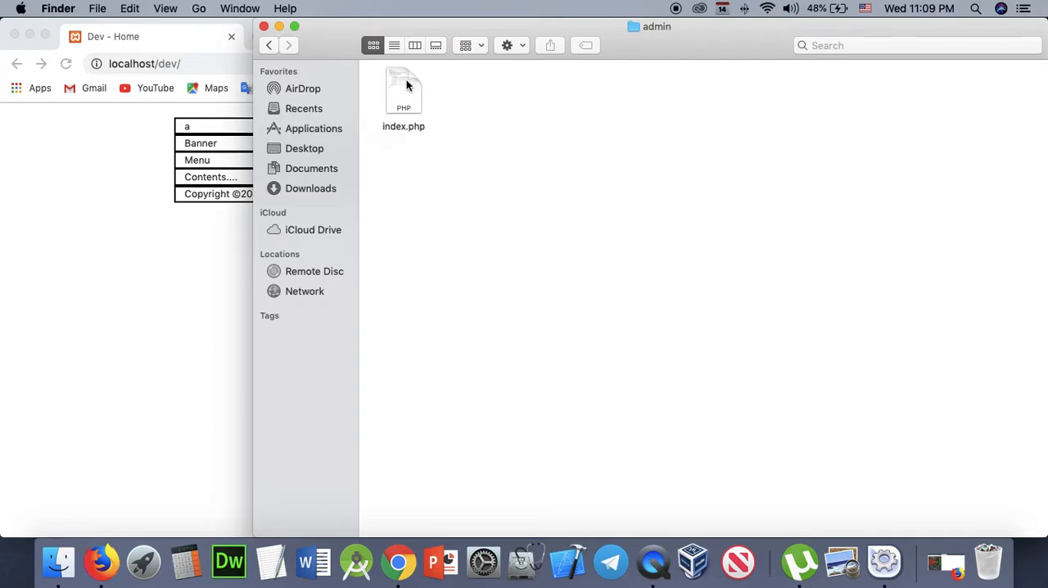
left_click(403, 90)
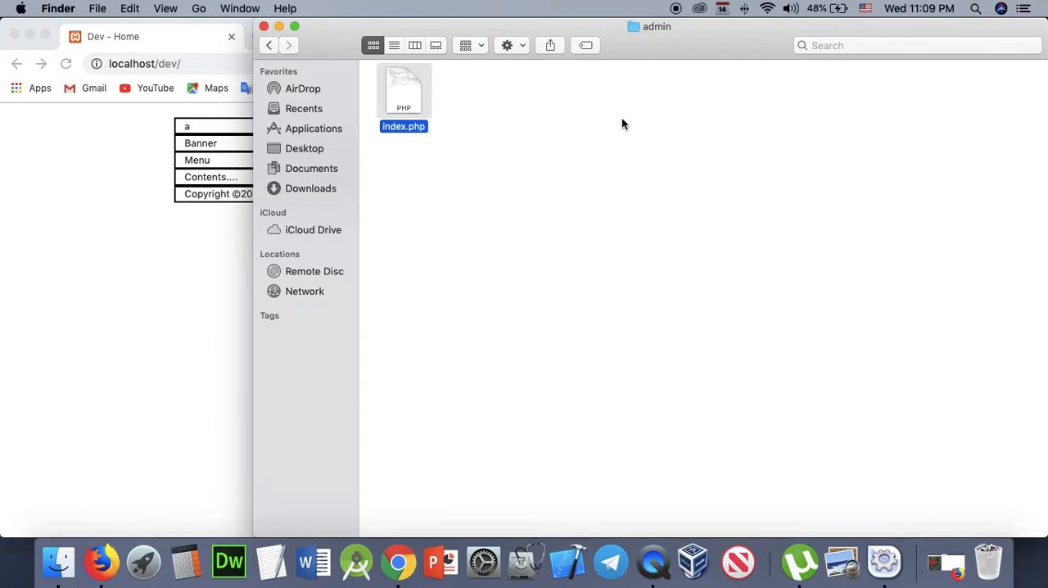
mouse_move(567, 308)
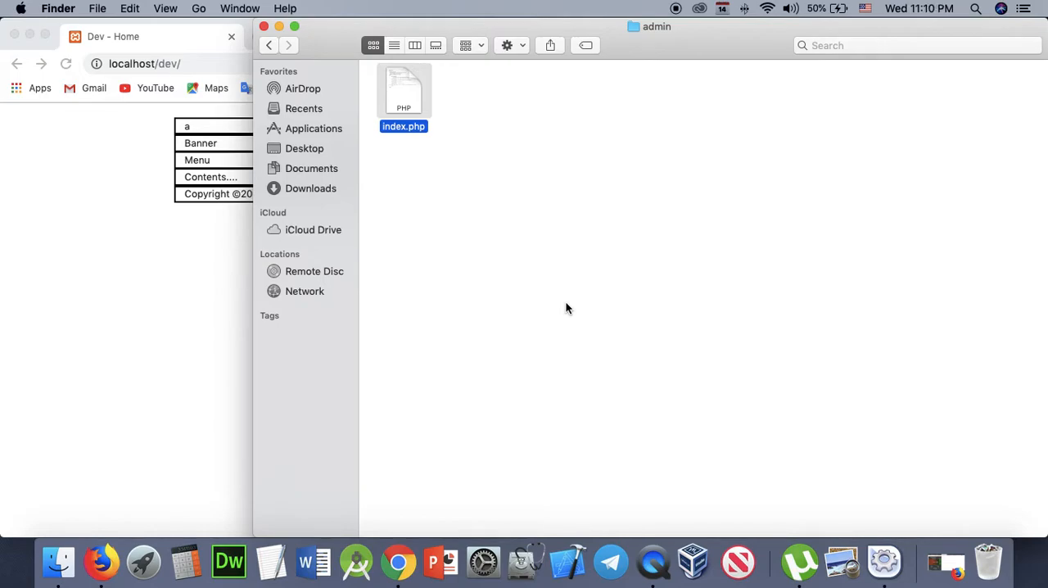
mouse_move(404, 92)
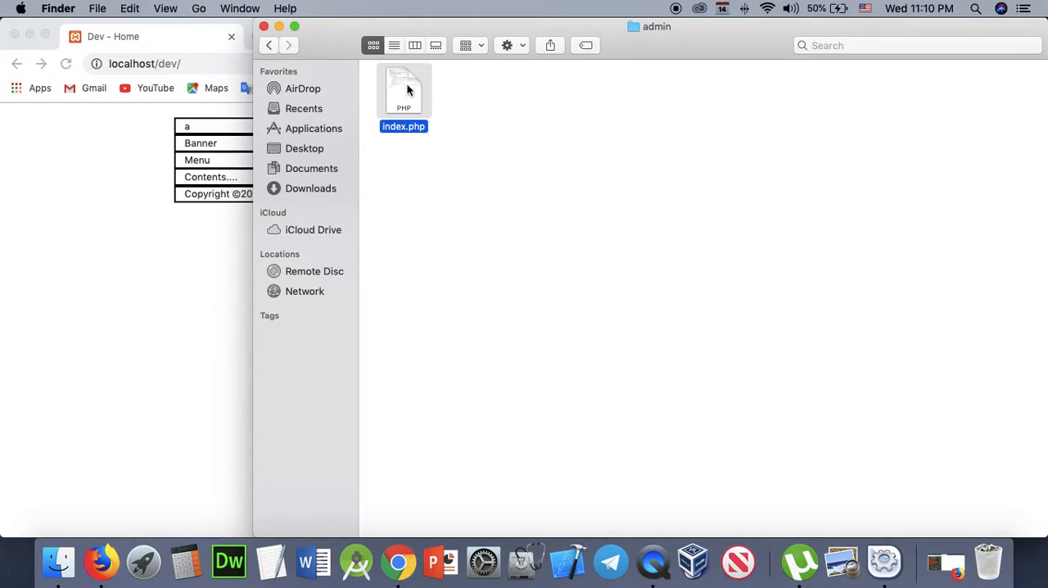
left_click(403, 127)
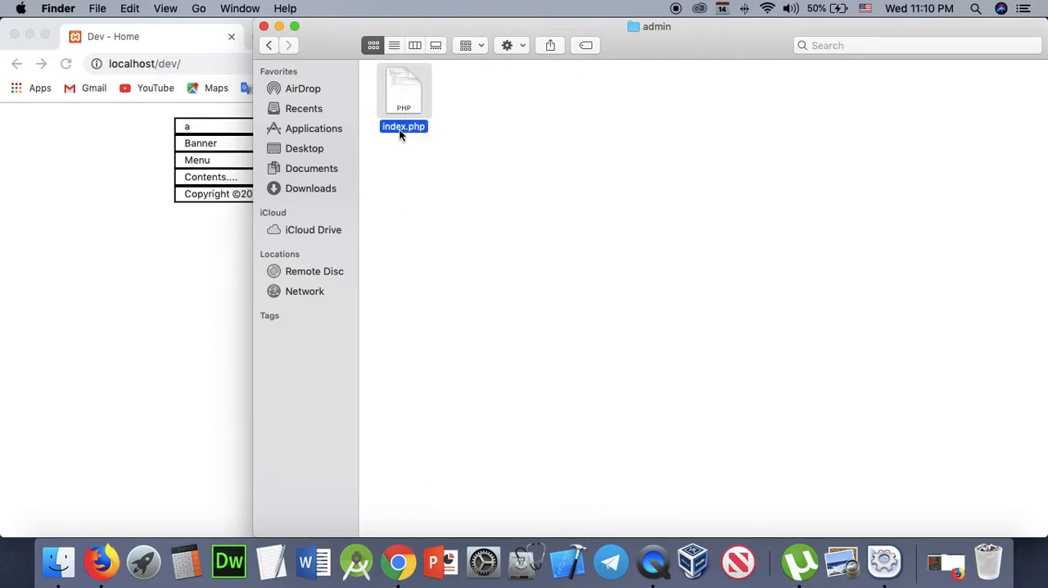
left_click(403, 126)
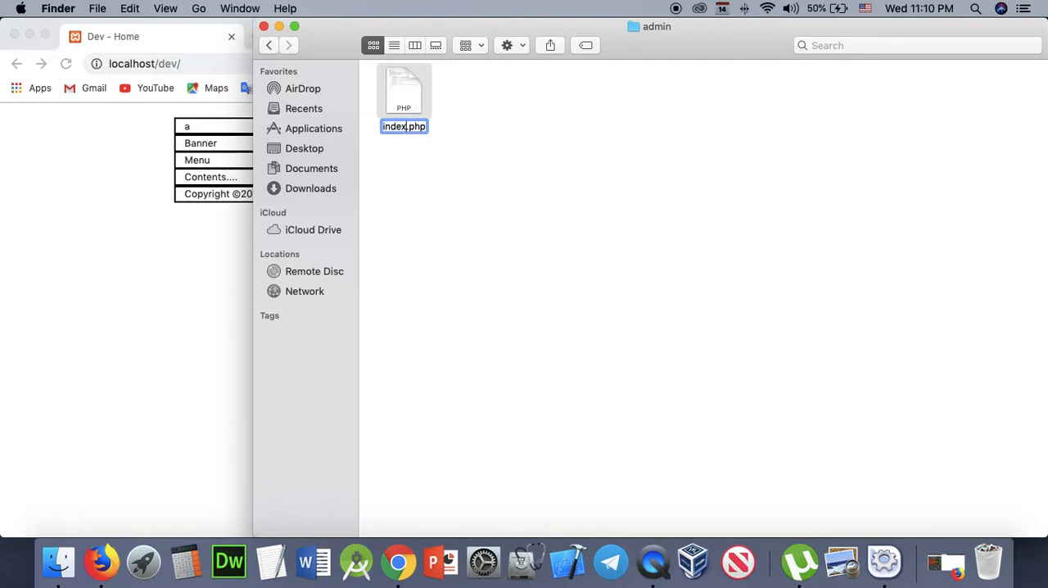
type("login.php")
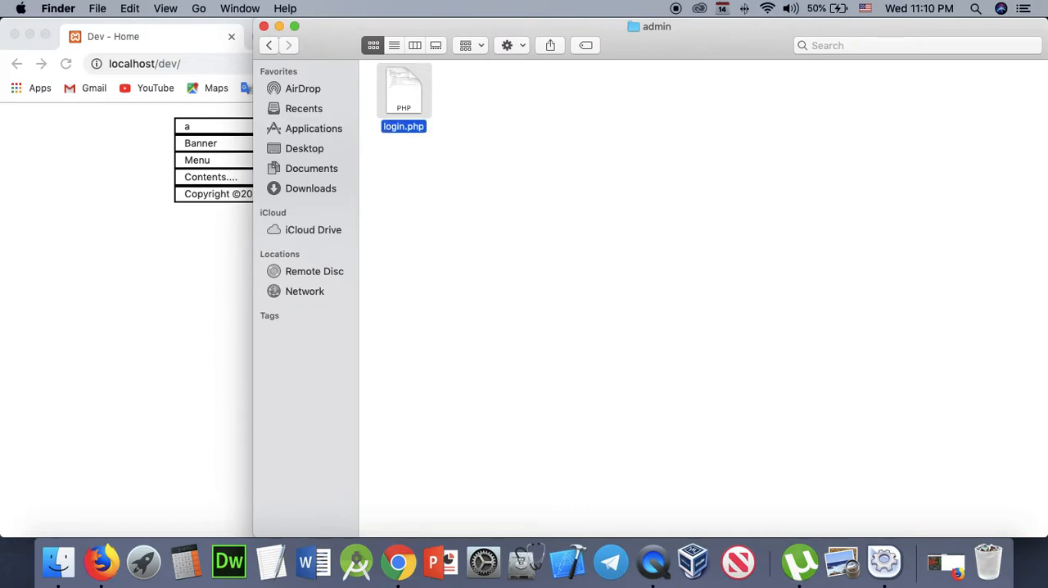
Step: Open login.php with Dreamweaver CC from the context menu
right_click(403, 90)
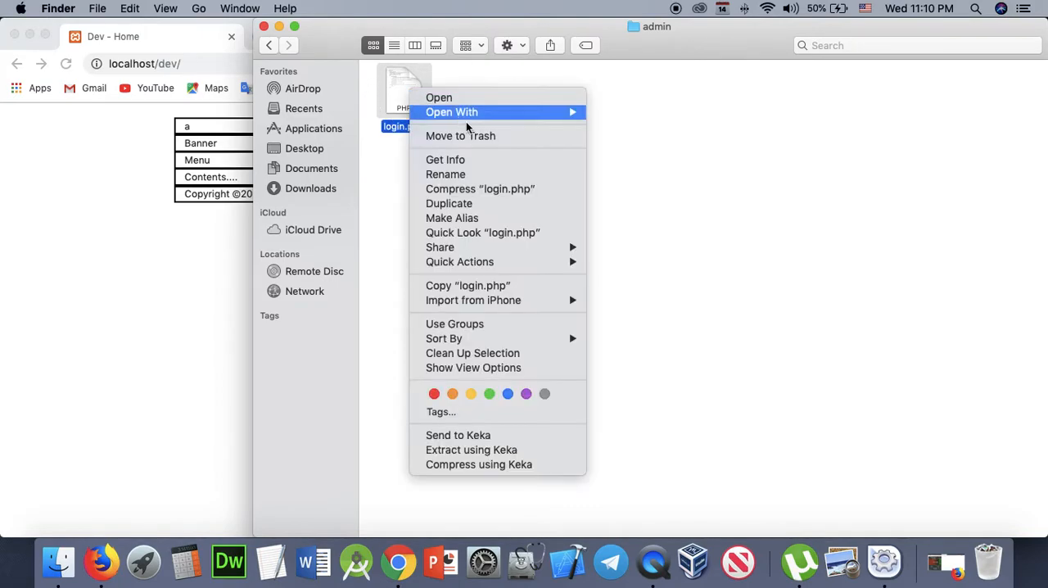
left_click(669, 146)
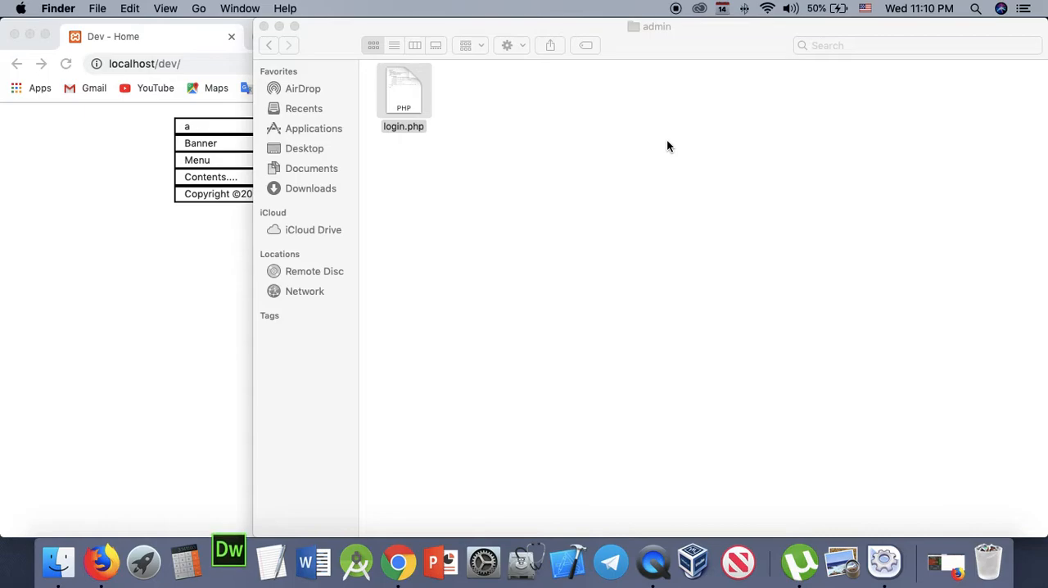
Step: Load login.php via Open Recent and add an empty h1 inside the container div
left_click(238, 562)
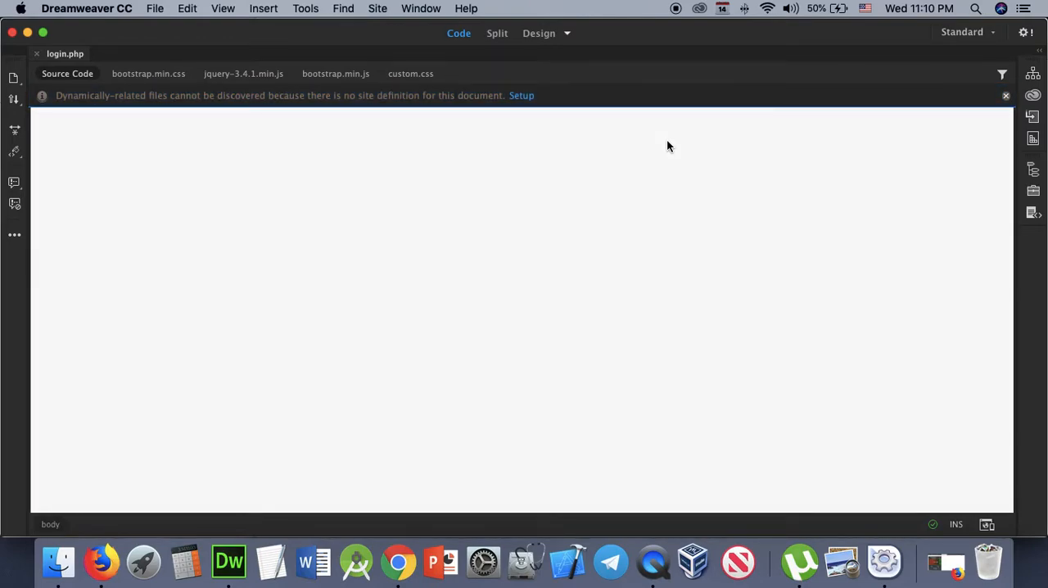
left_click(155, 9)
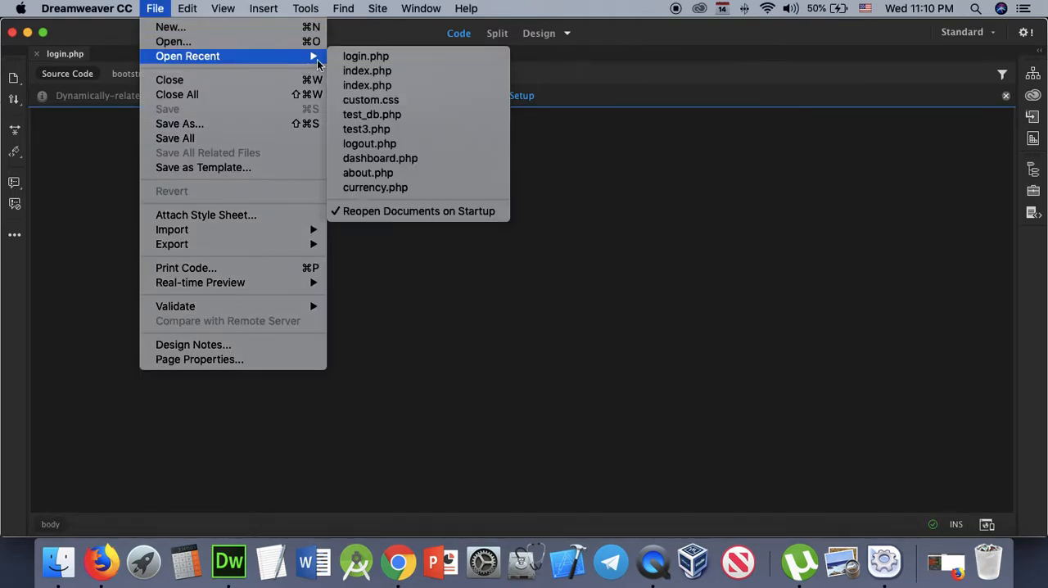
left_click(450, 356)
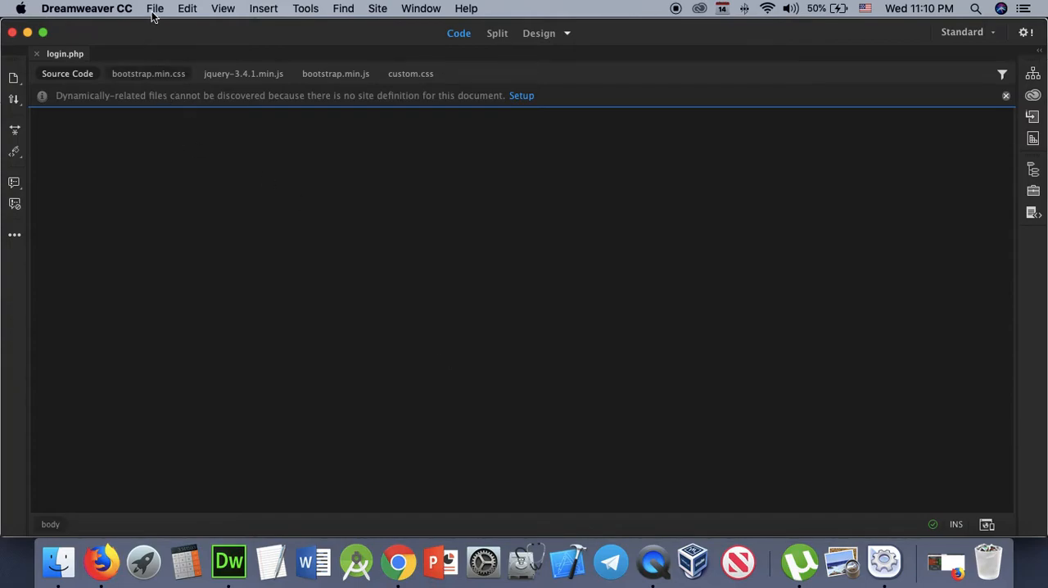
left_click(154, 8)
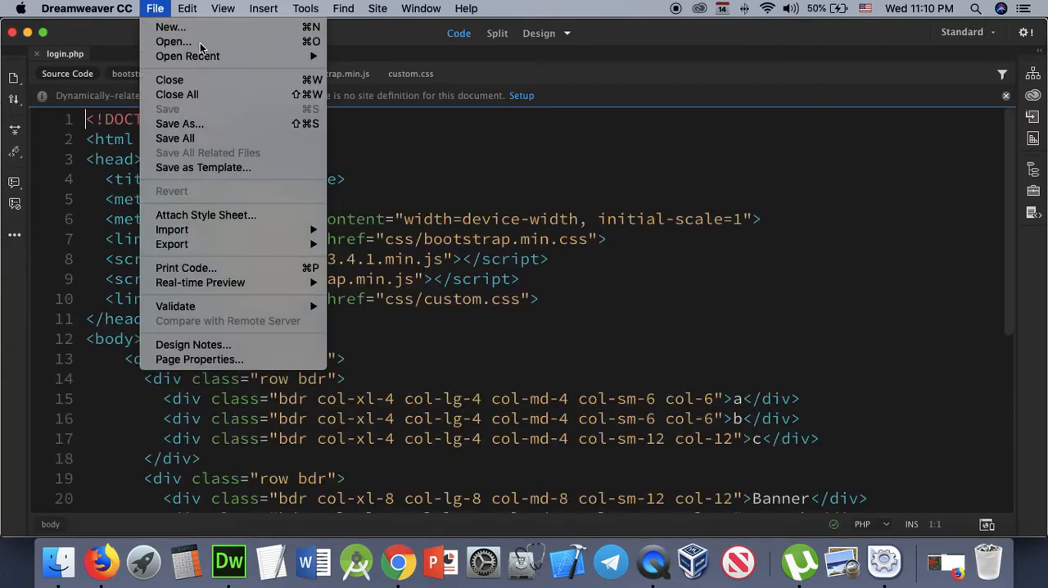
left_click(172, 41)
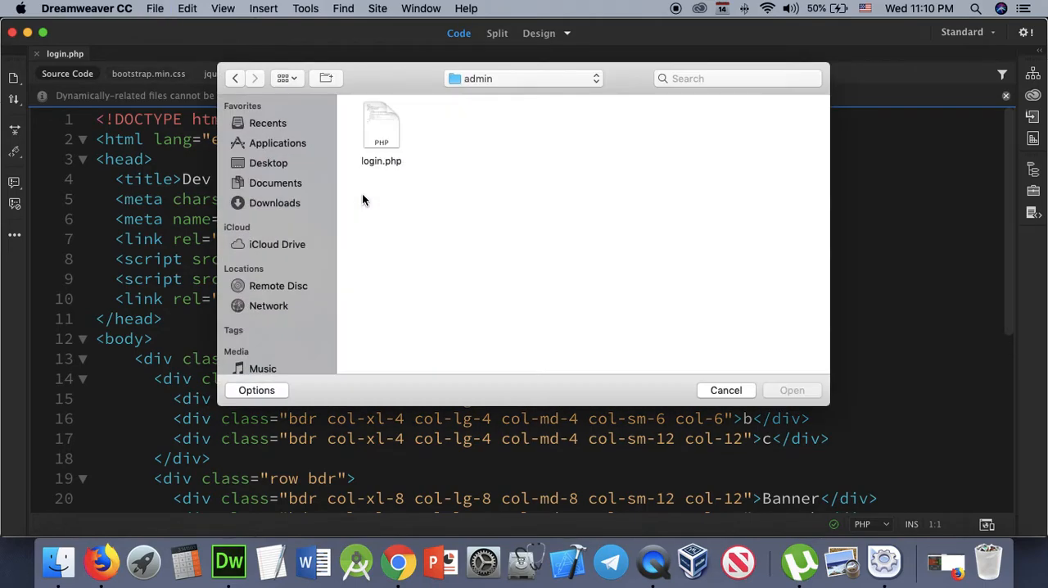
left_click(725, 389)
type("<h1></h1>")
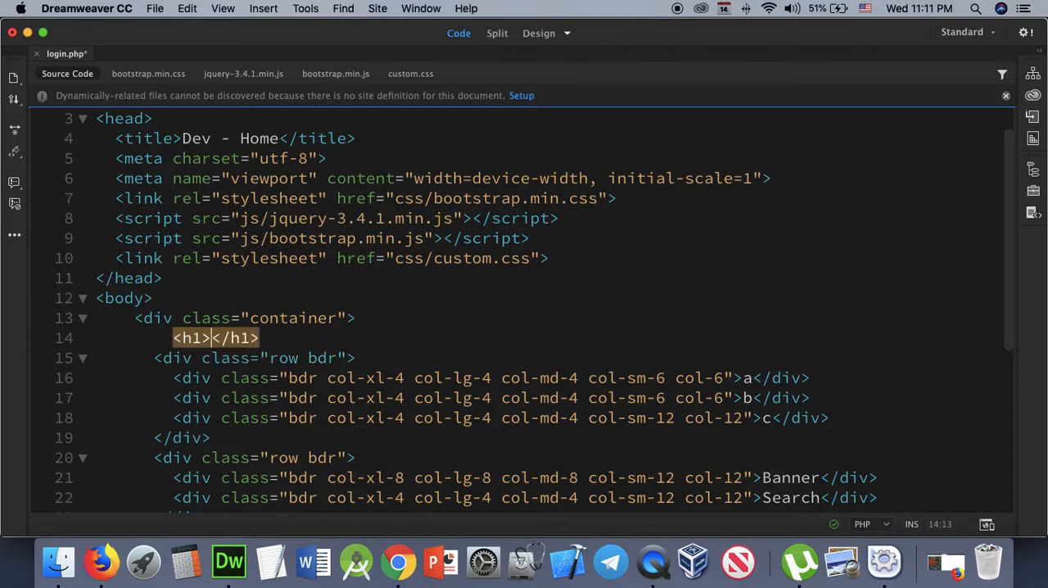
type("Lg")
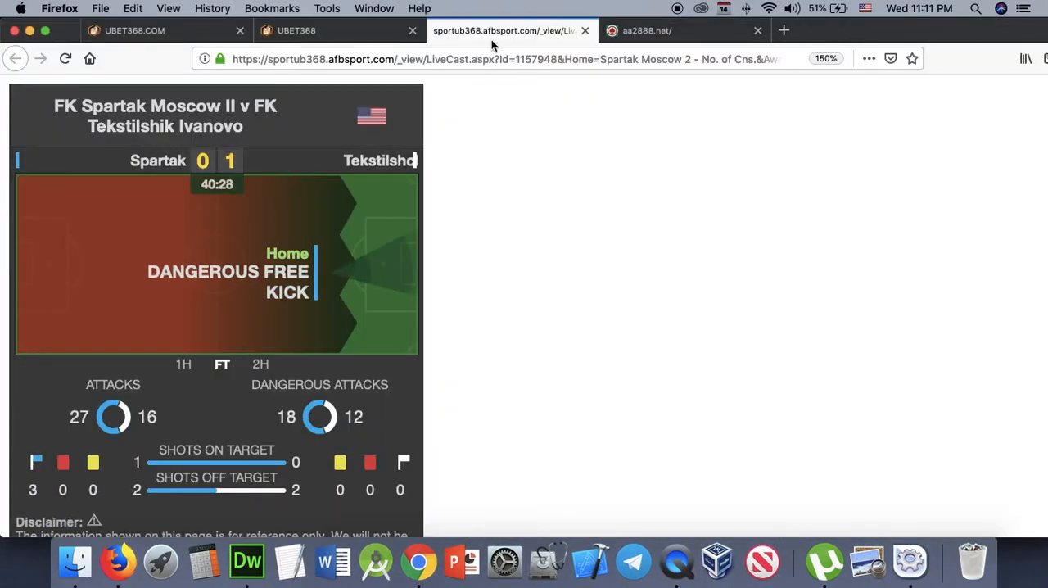
Step: Load localhost/dev/admin/login.php in Chrome and compare it with the styled localhost/dev/ page
left_click(245, 560)
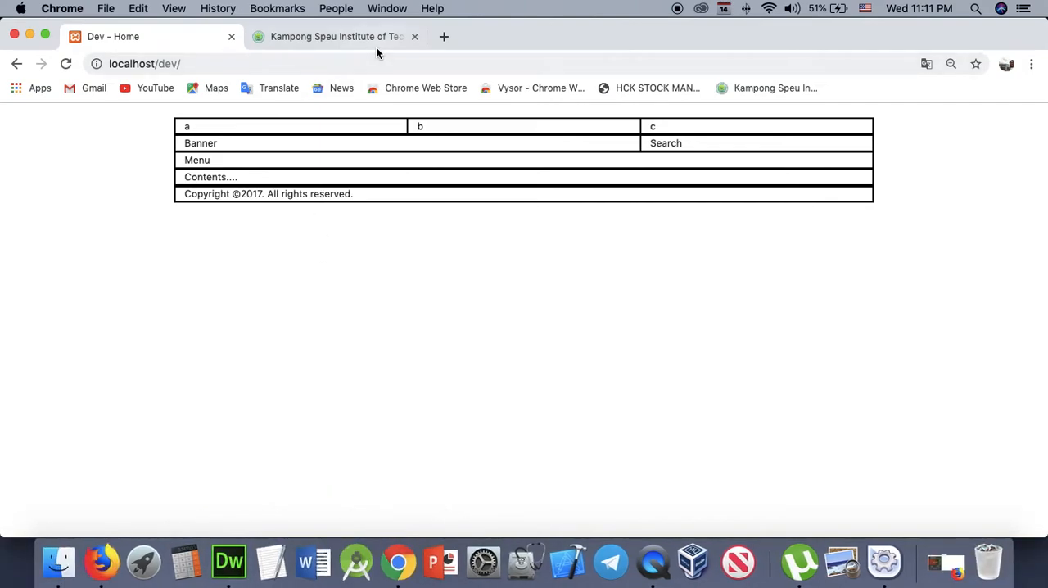
mouse_move(350, 58)
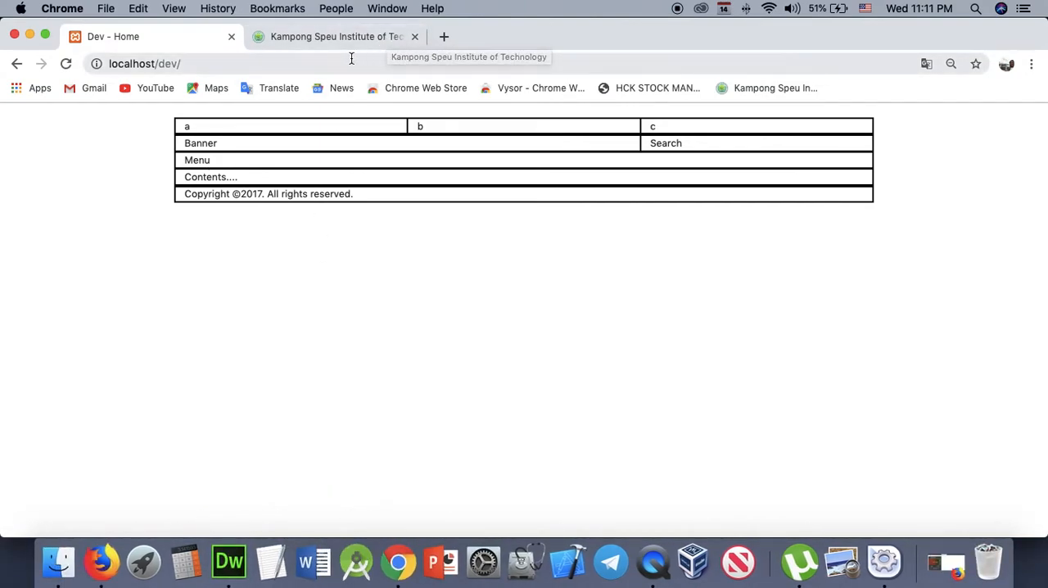
mouse_move(339, 62)
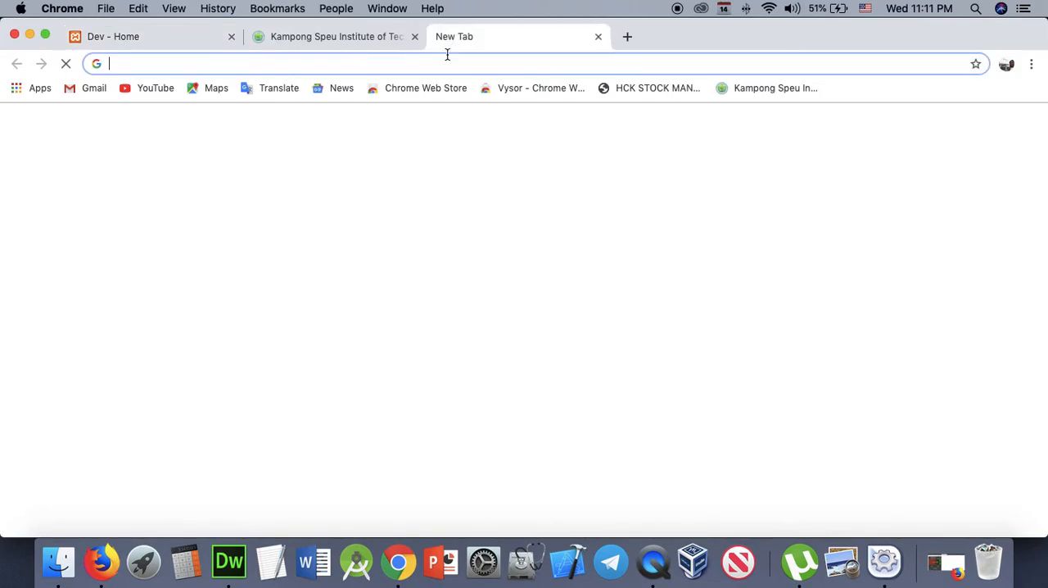
type("localhost/dev/admin/")
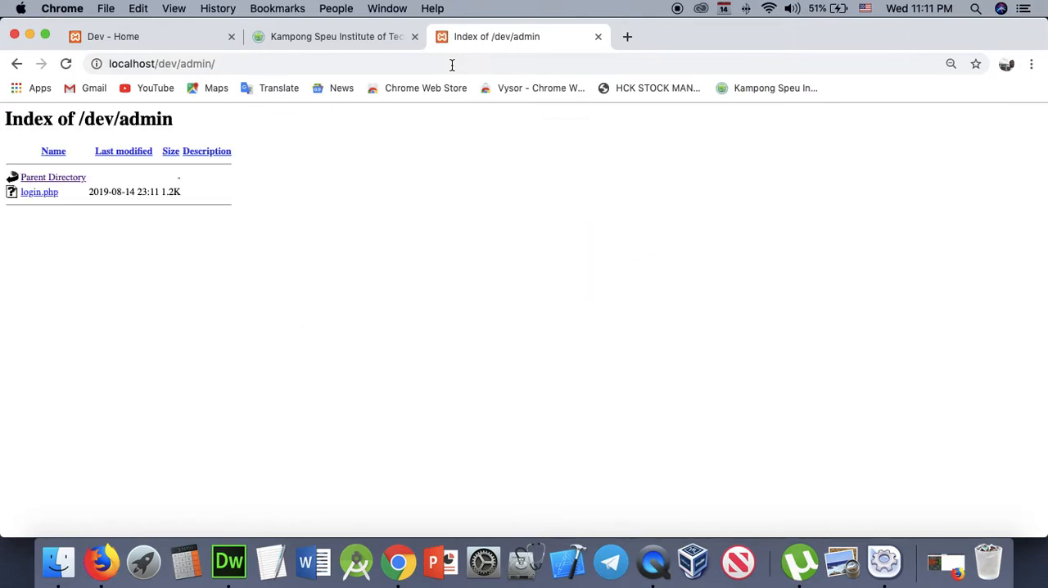
mouse_move(249, 63)
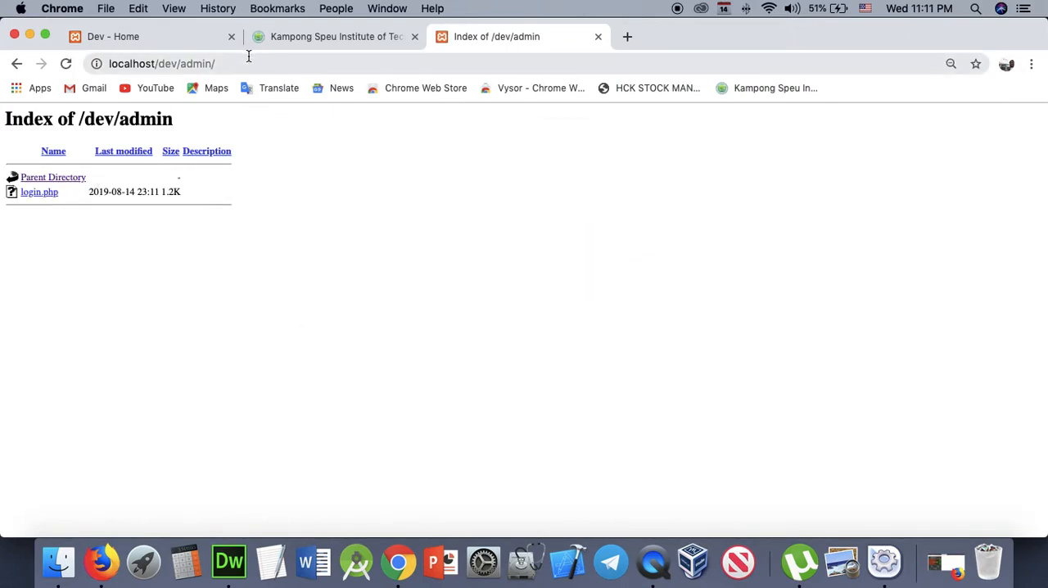
left_click(250, 63)
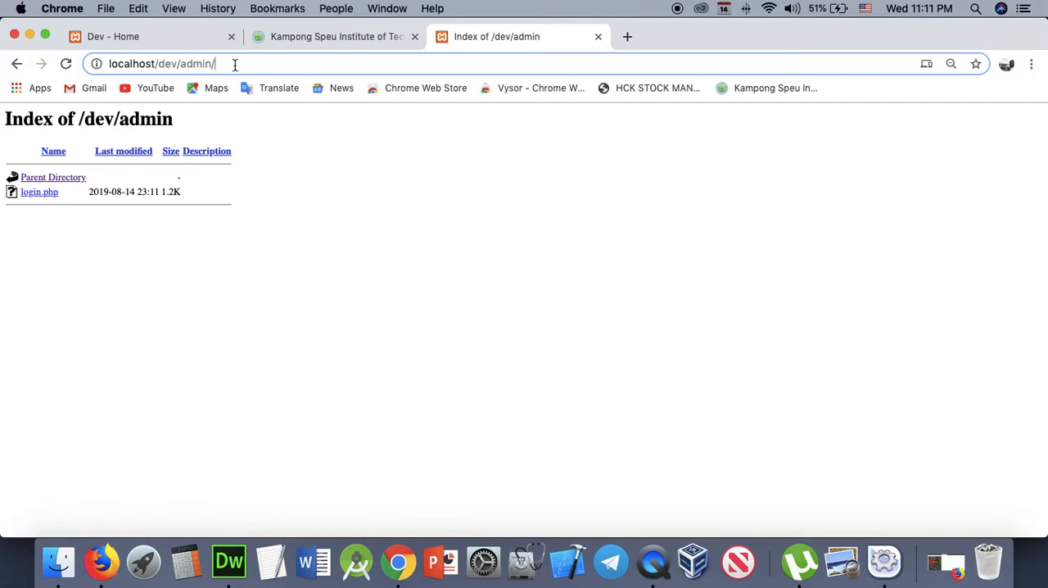
type("login.php")
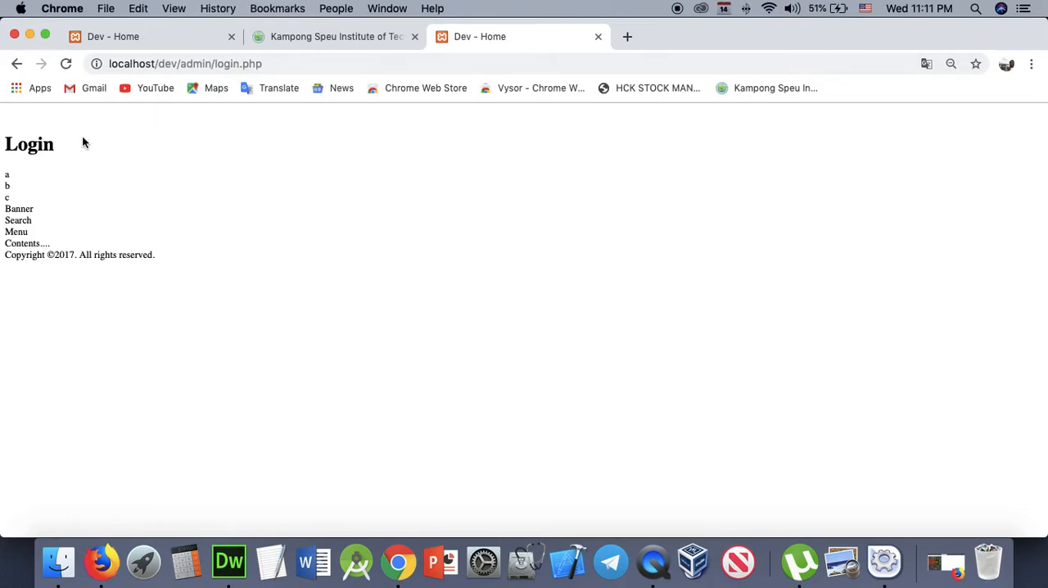
mouse_move(104, 247)
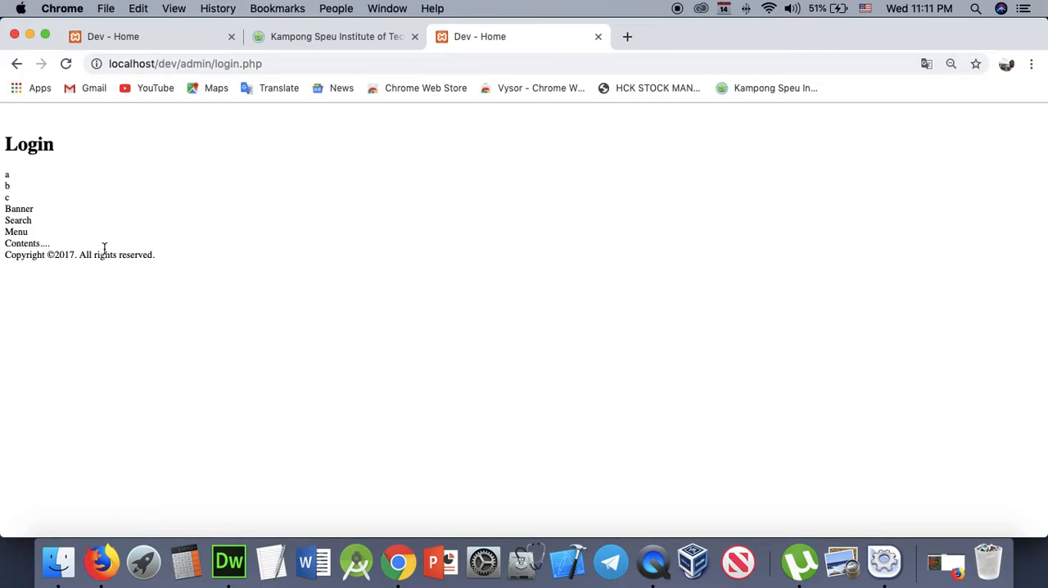
mouse_move(190, 43)
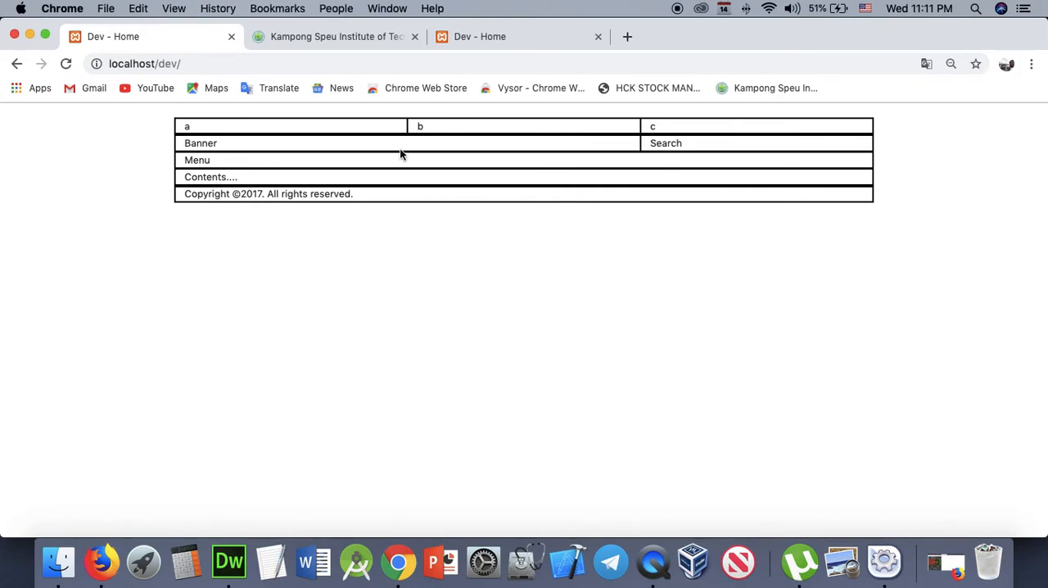
mouse_move(385, 132)
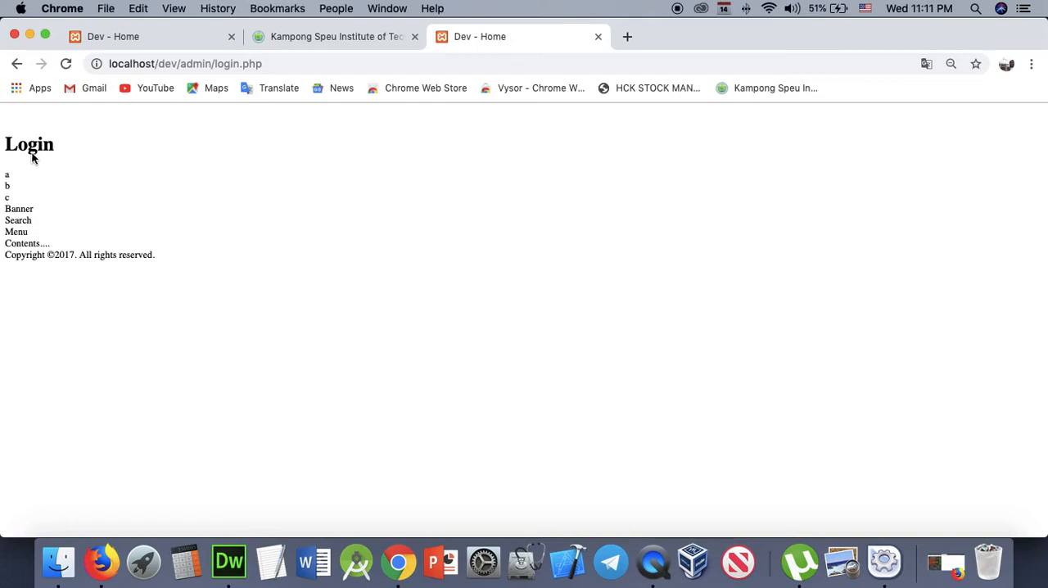
mouse_move(30, 169)
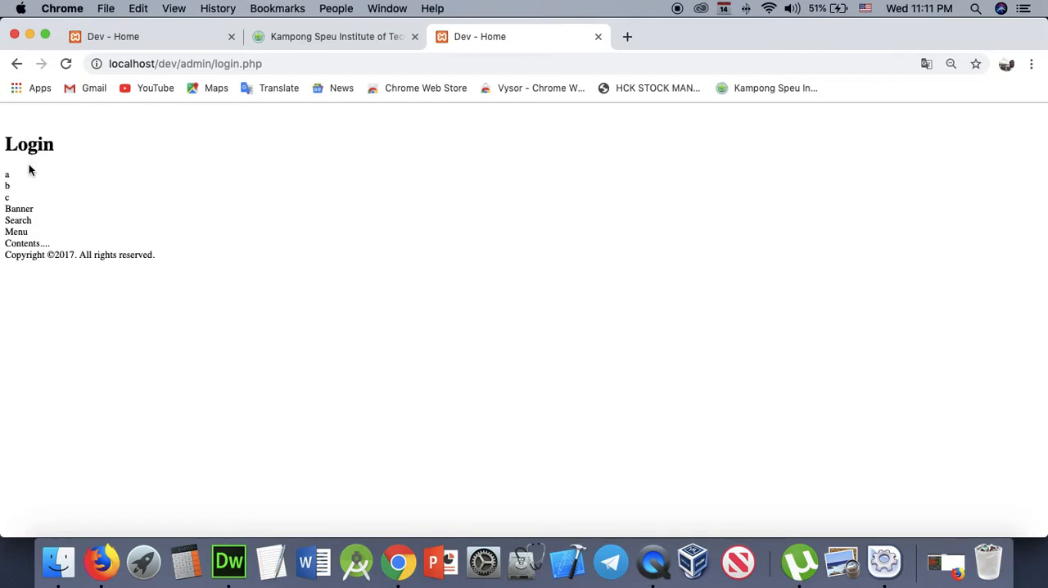
mouse_move(256, 444)
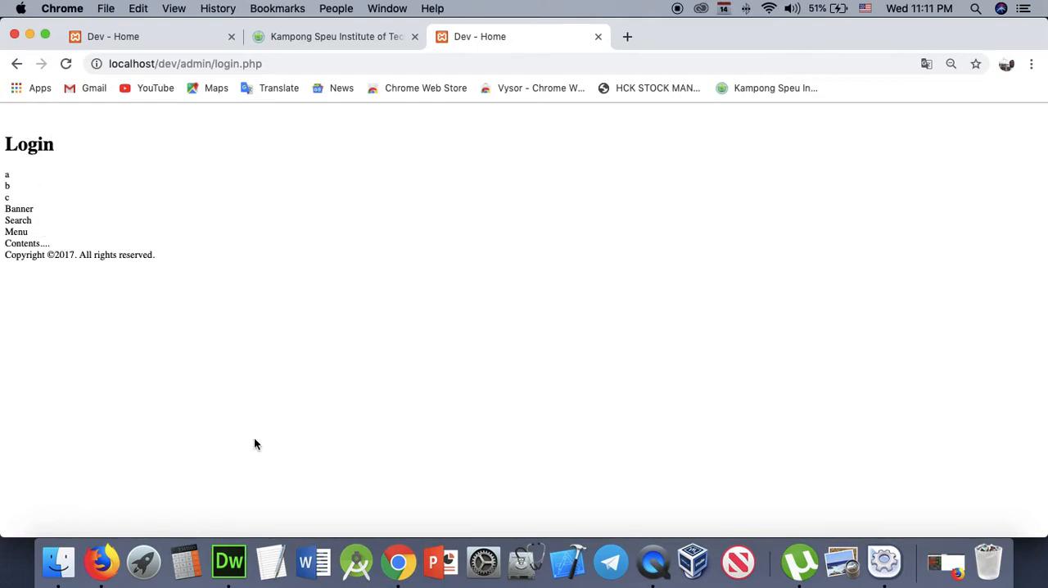
left_click(229, 563)
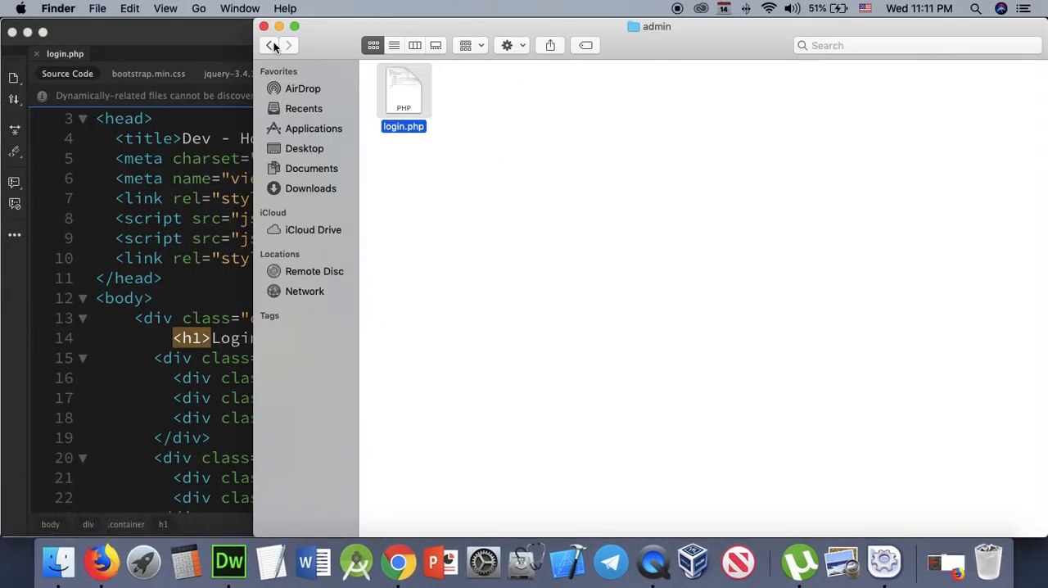
Step: Go back from the admin folder to the dev folder in Finder
left_click(269, 45)
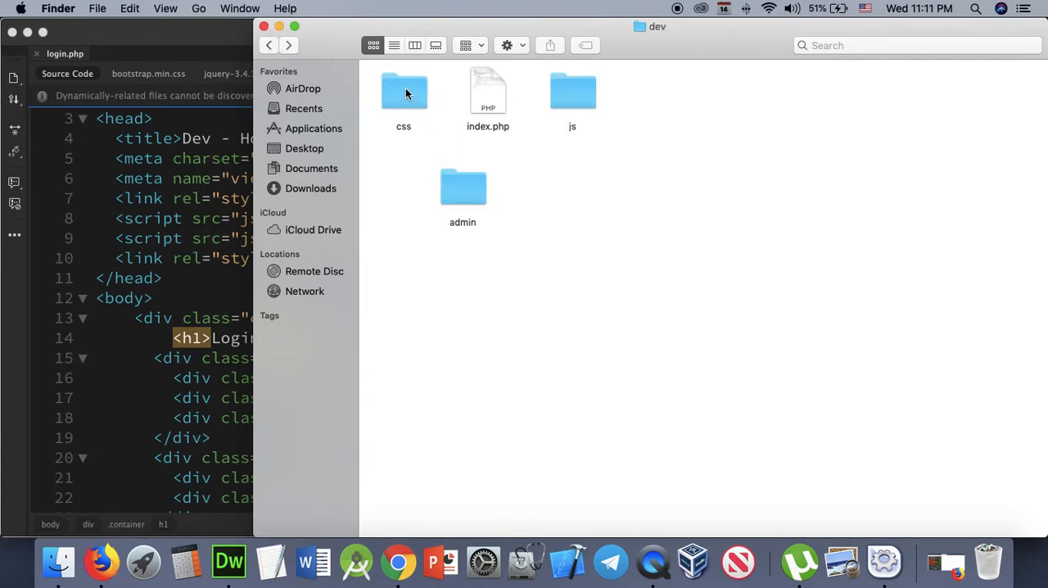
mouse_move(572, 92)
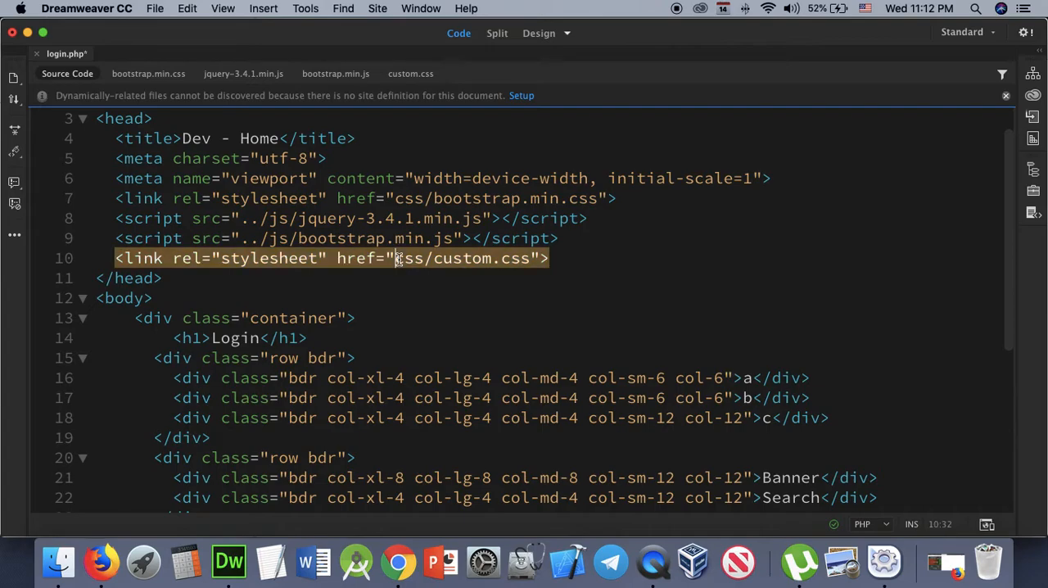
Step: Prefix the custom.css link with ../ and reload the login page to show bordered rows
type("../")
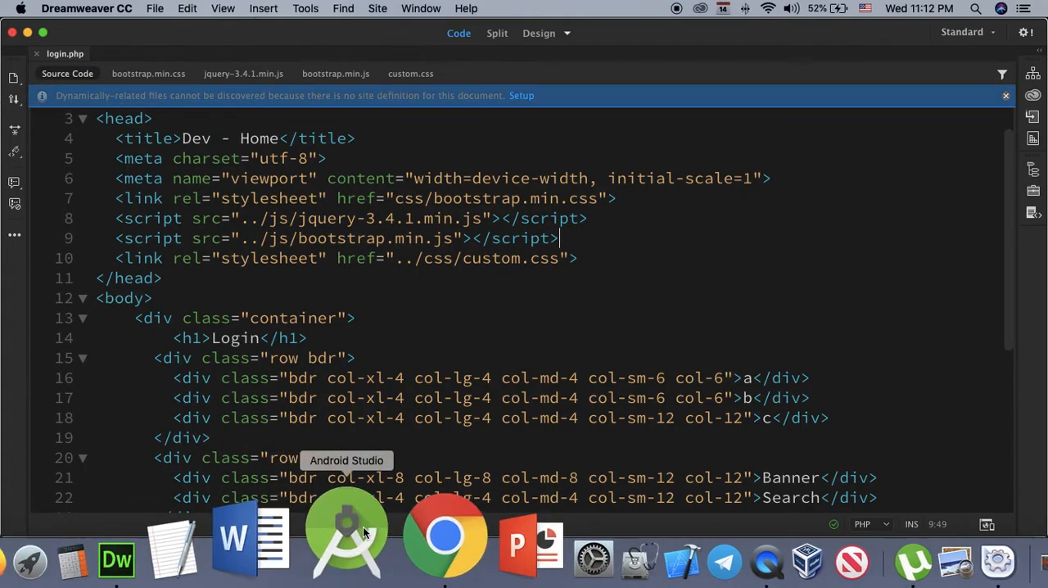
left_click(446, 537)
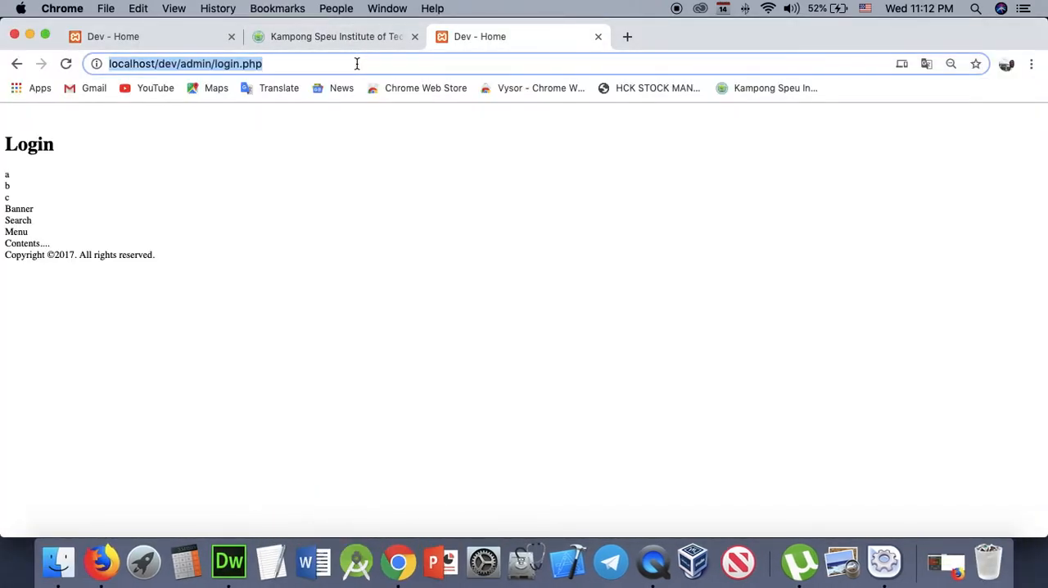
left_click(66, 64)
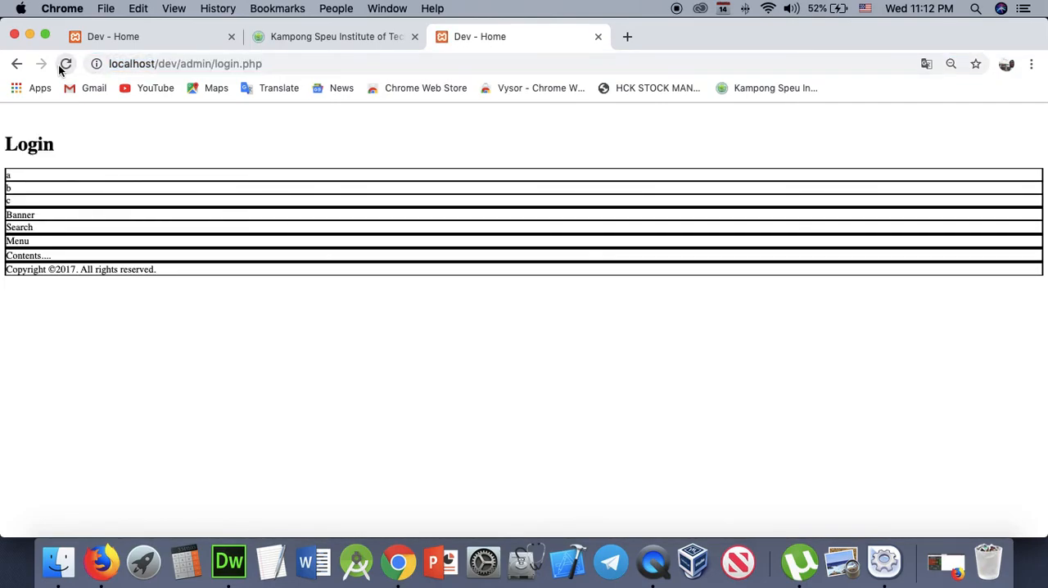
mouse_move(396, 565)
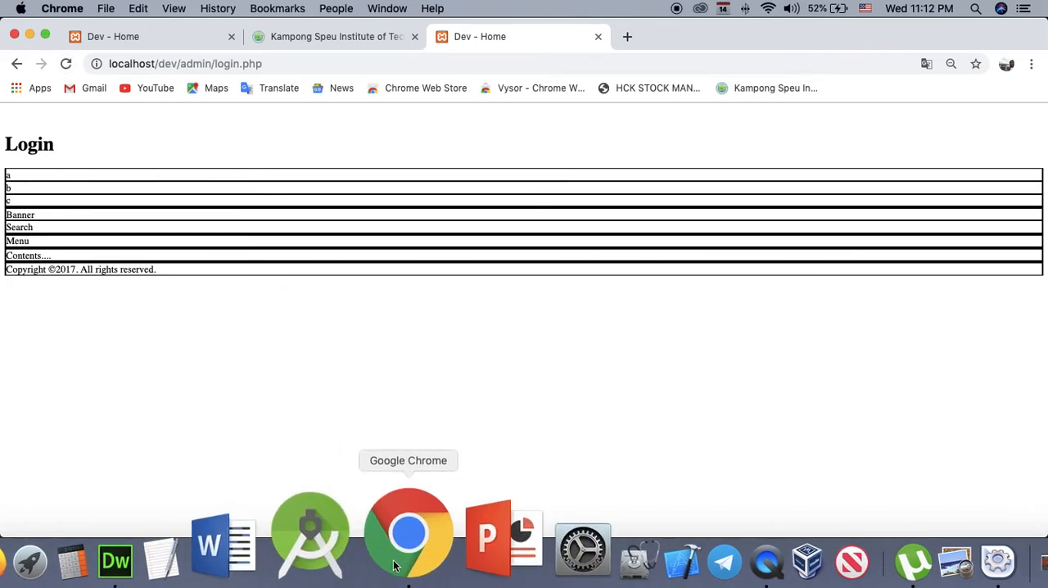
left_click(119, 558)
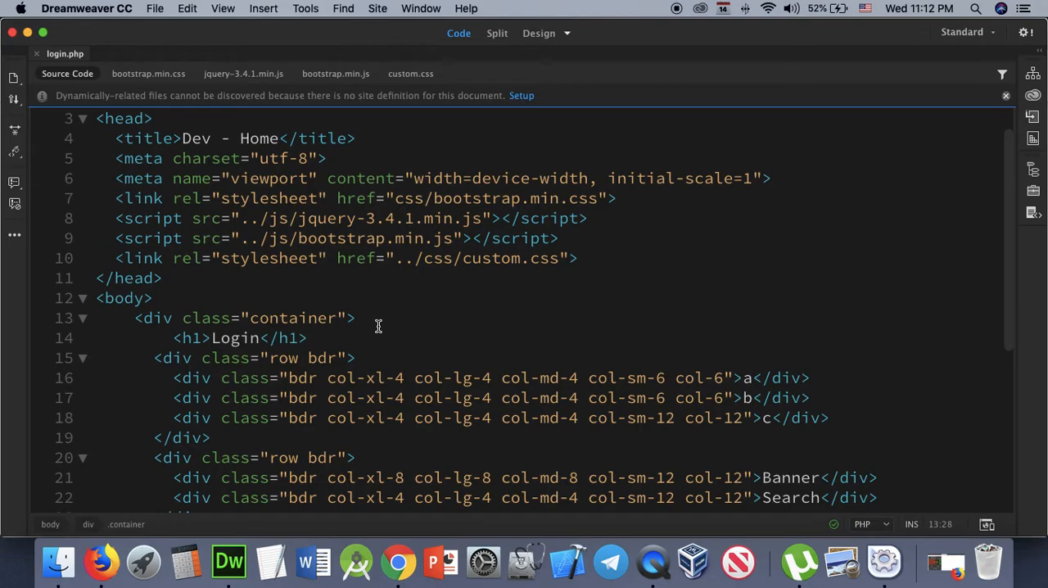
left_click(356, 318)
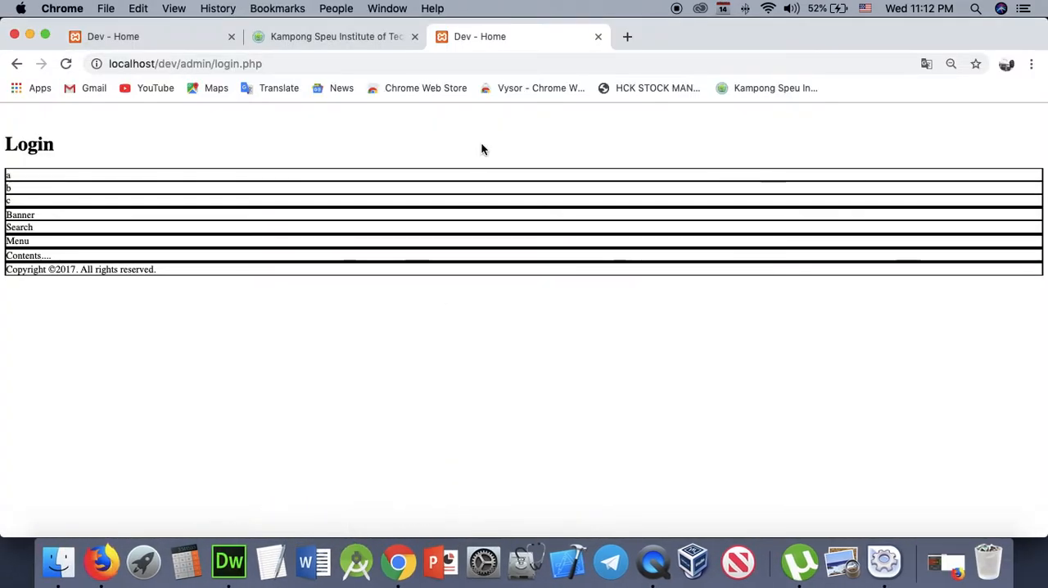
left_click(189, 65)
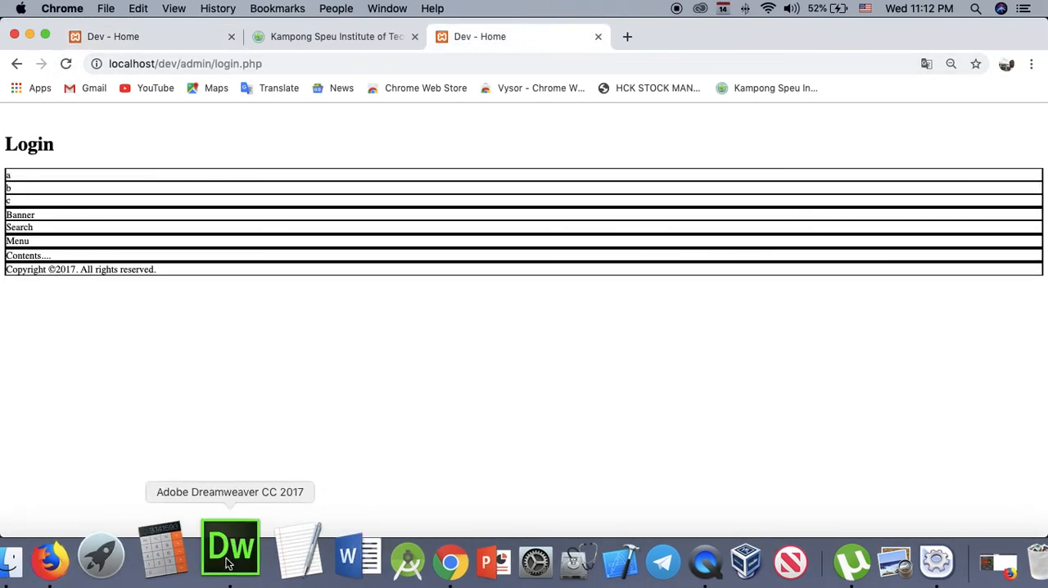
left_click(230, 546)
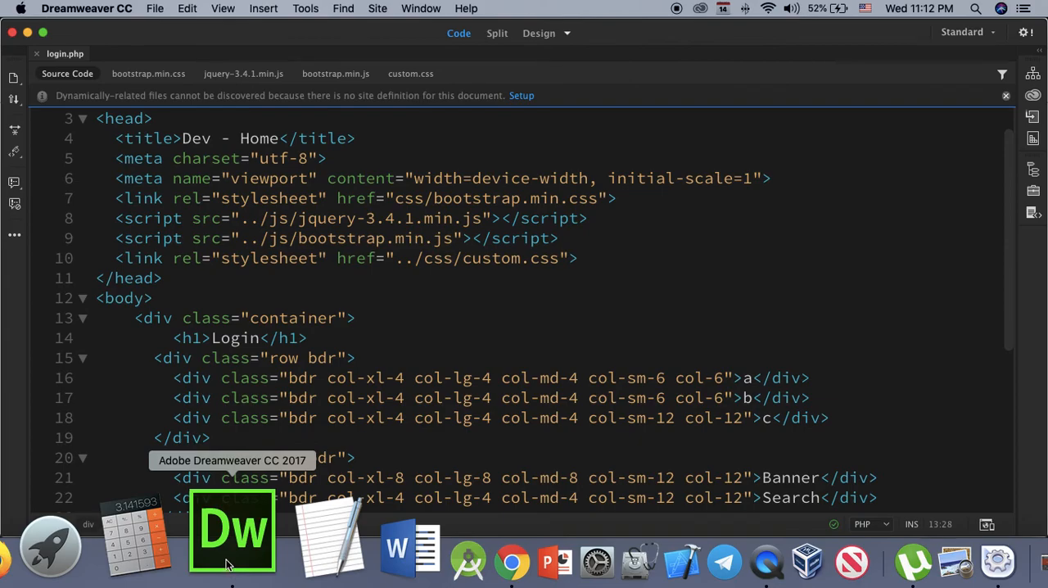
Step: Prefix bootstrap.min.css on line 7 with ../ and reload to show the a, b, c grid
left_click(397, 198)
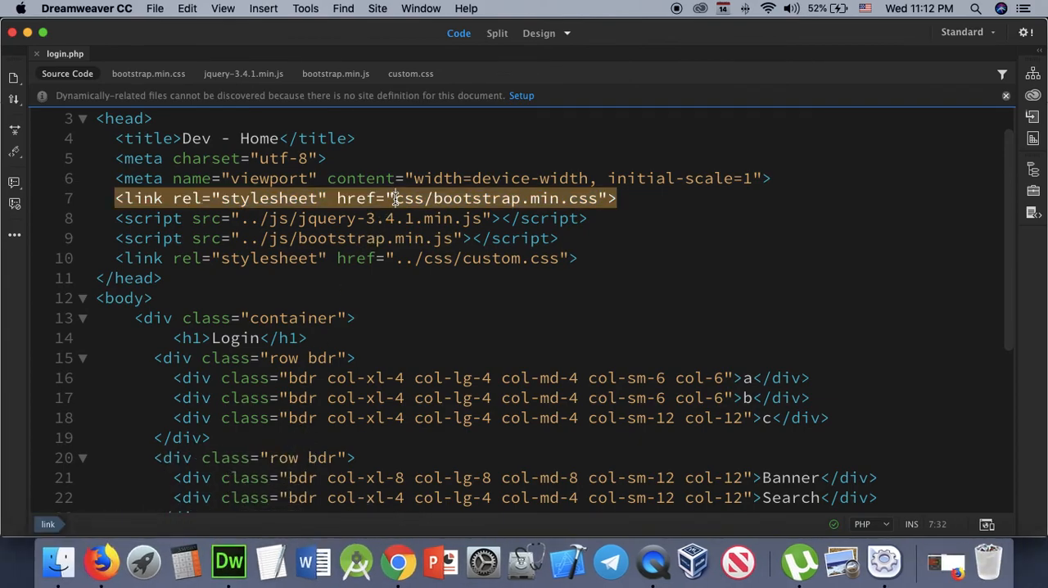
type("../")
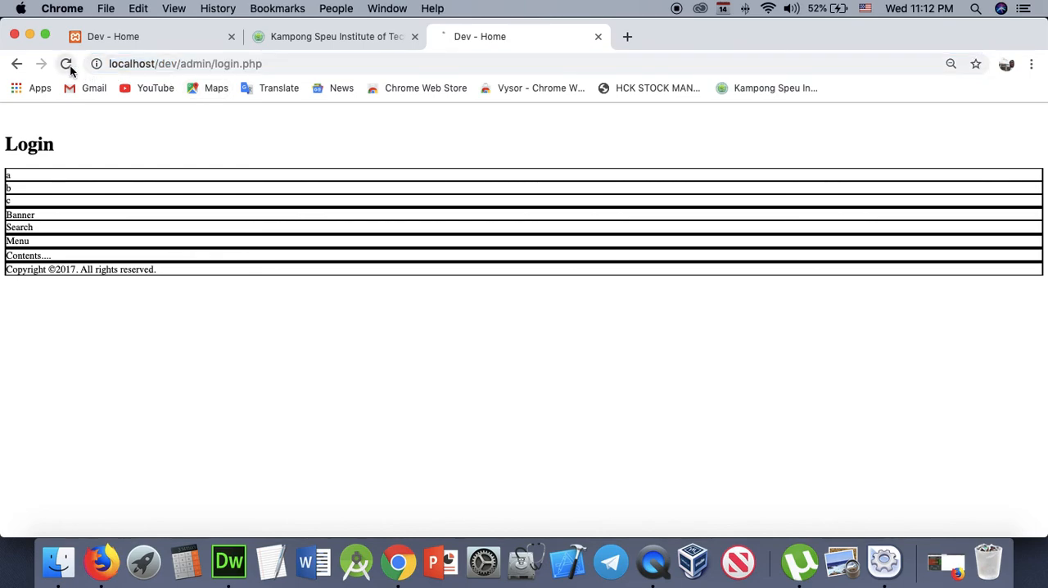
left_click(62, 66)
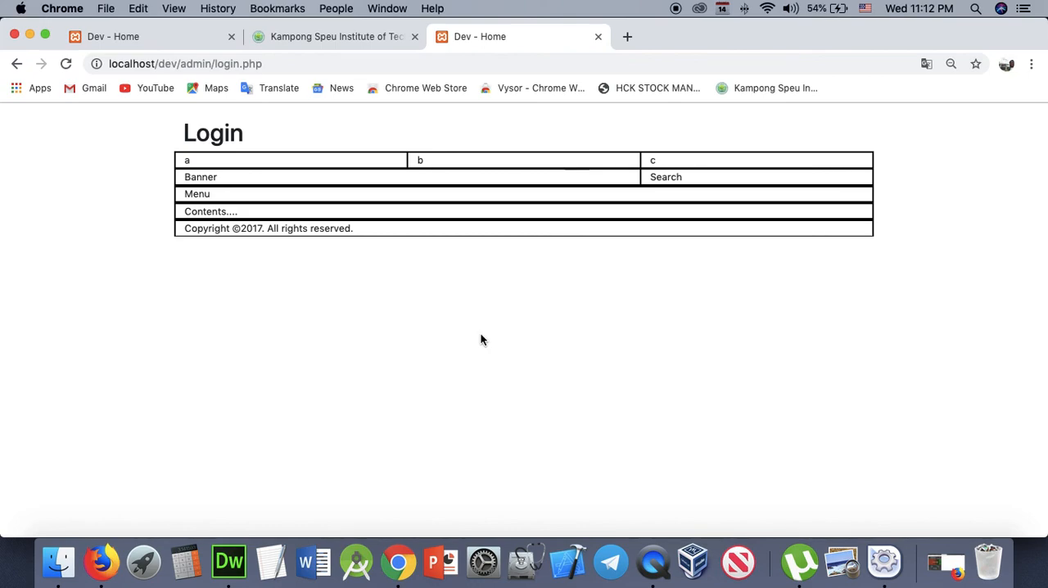
mouse_move(540, 374)
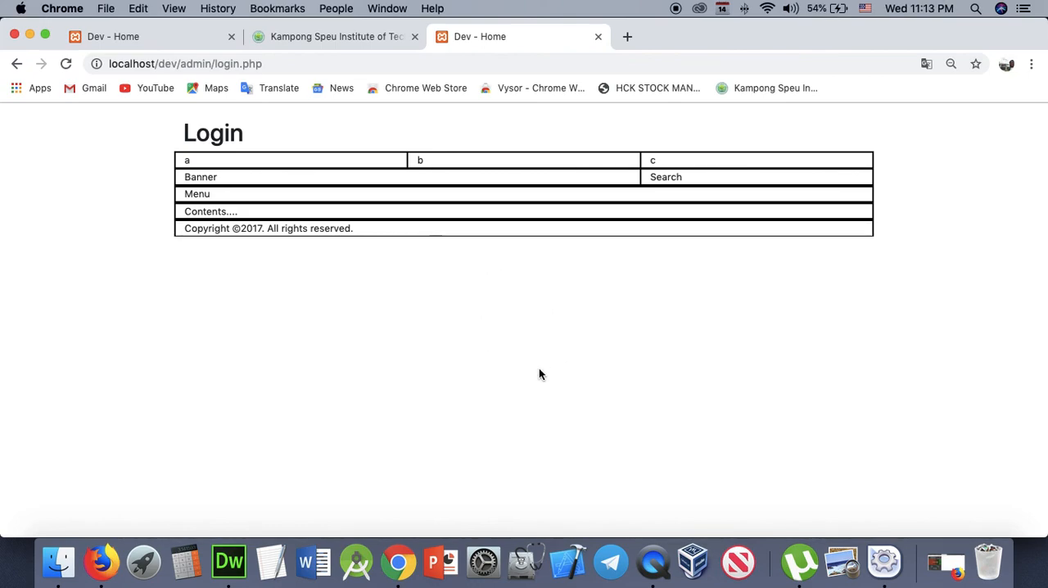